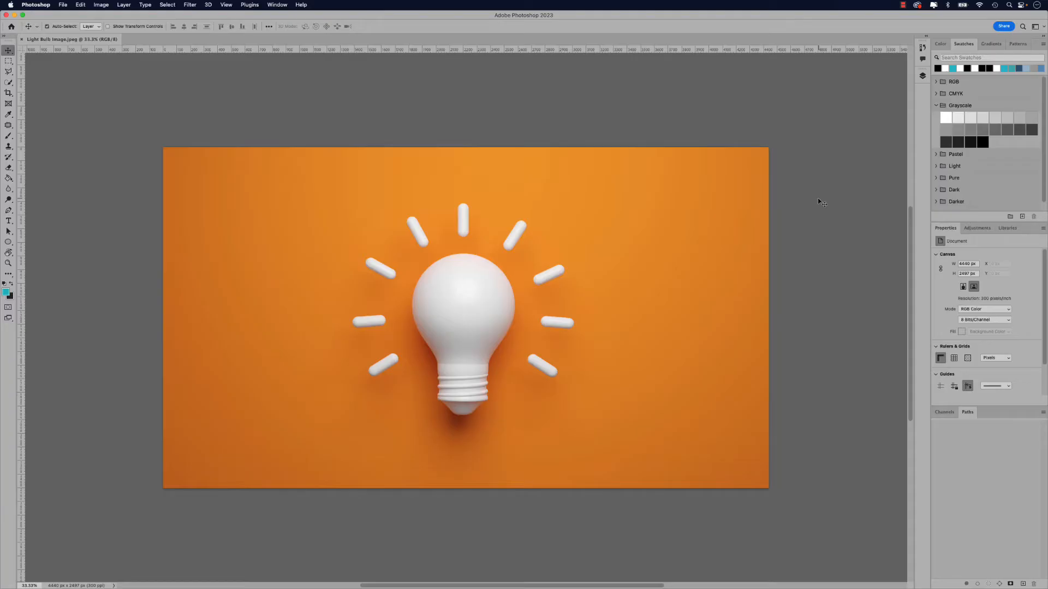
mouse_move(646, 381)
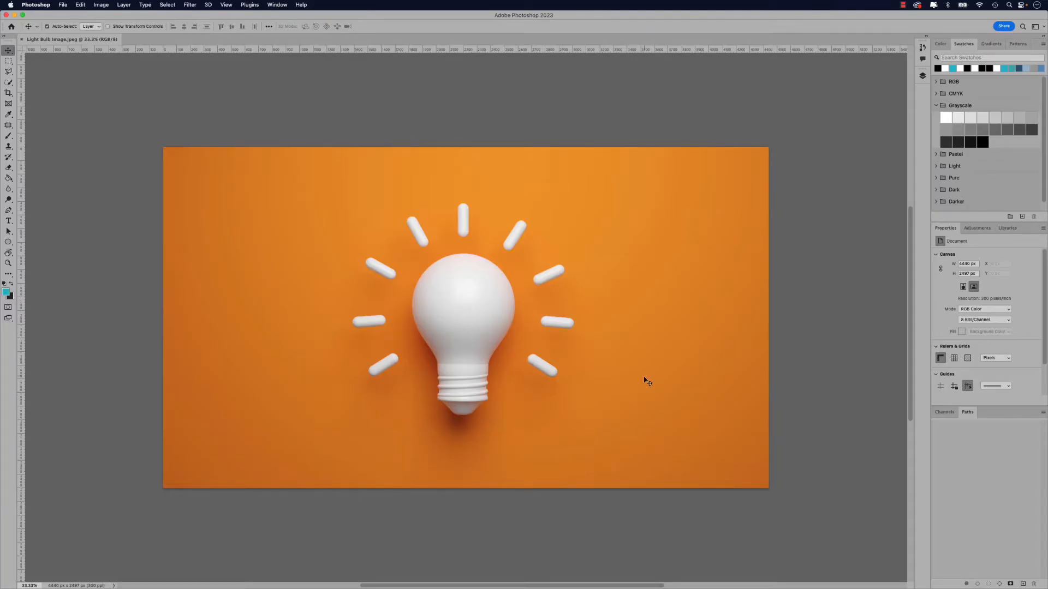
mouse_move(480, 371)
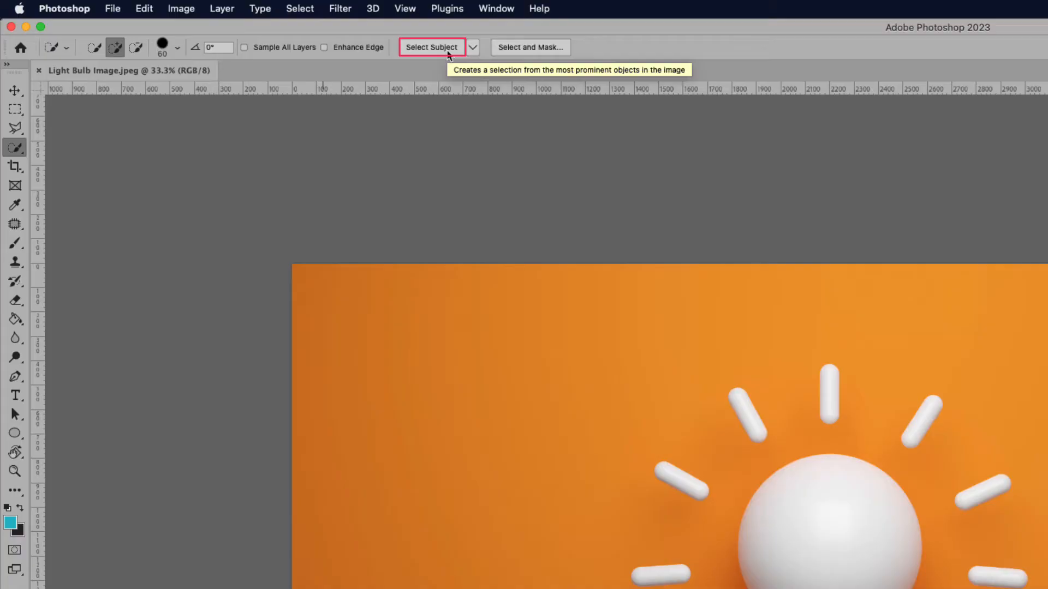
- Use Select Subject to select the white bulb and its rays
click(431, 47)
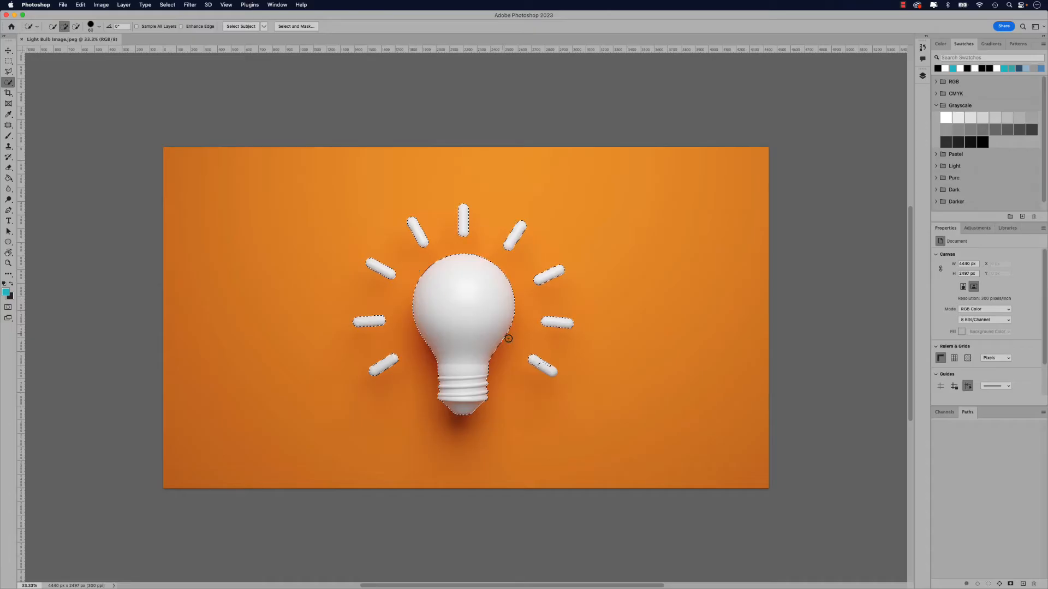
mouse_move(535, 366)
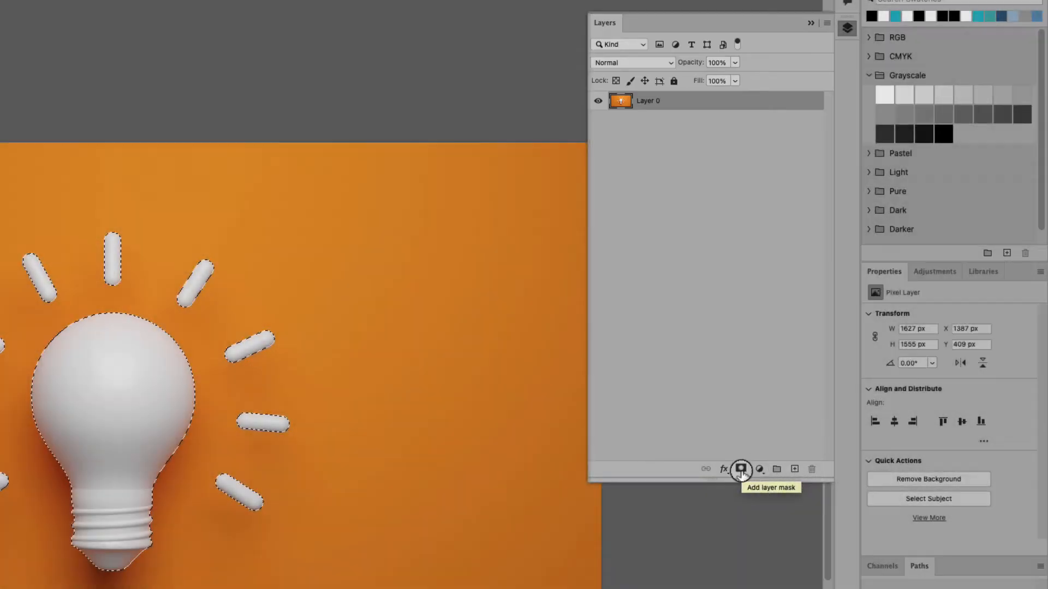
- Add a layer mask that hides the orange background around the bulb
click(741, 469)
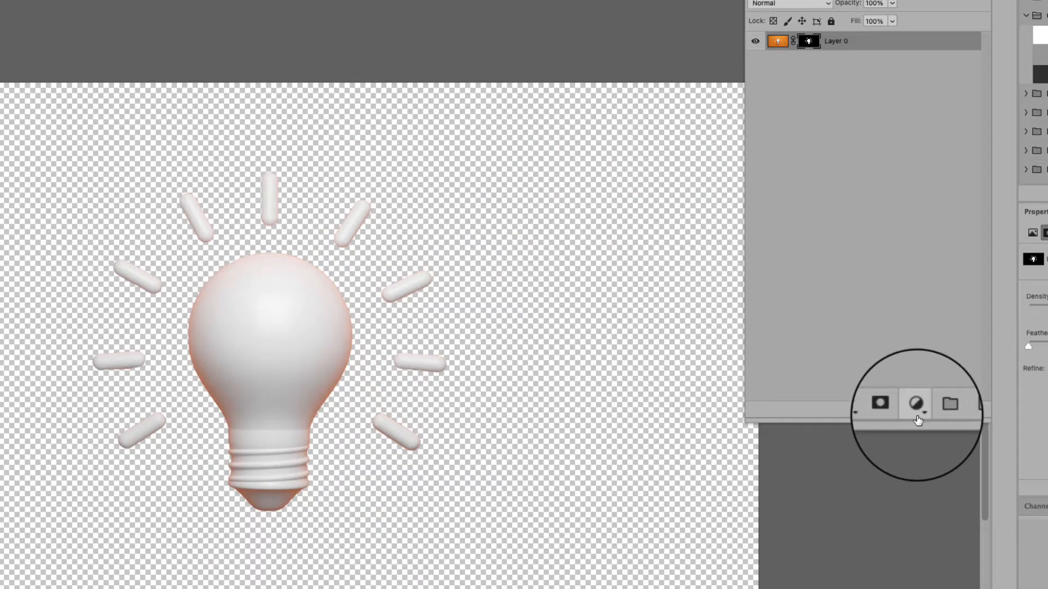
- Add a Hue/Saturation adjustment layer with saturation at -100 to grey the bulb
click(758, 467)
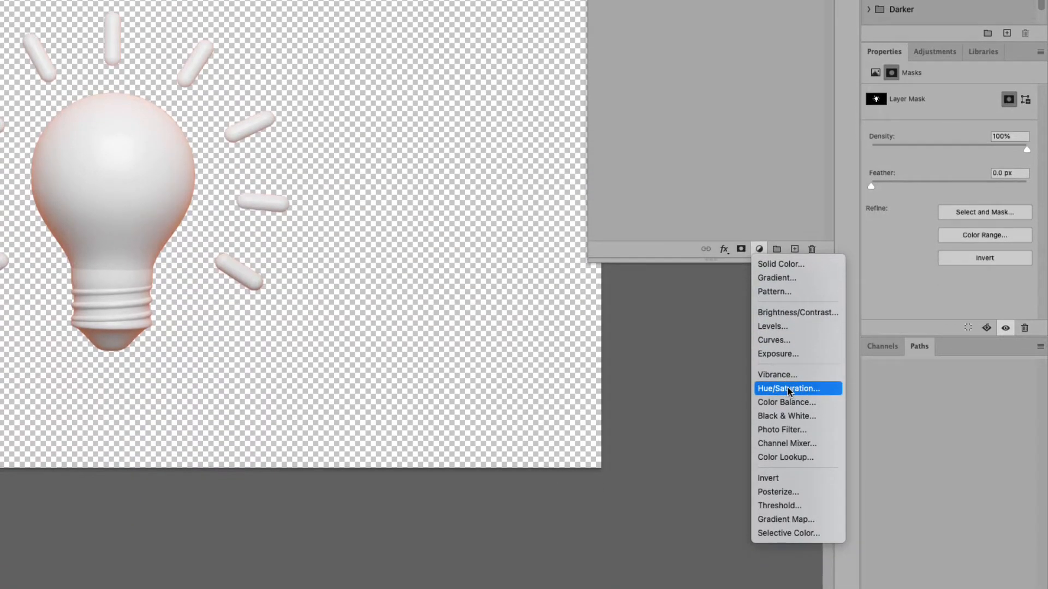
click(787, 388)
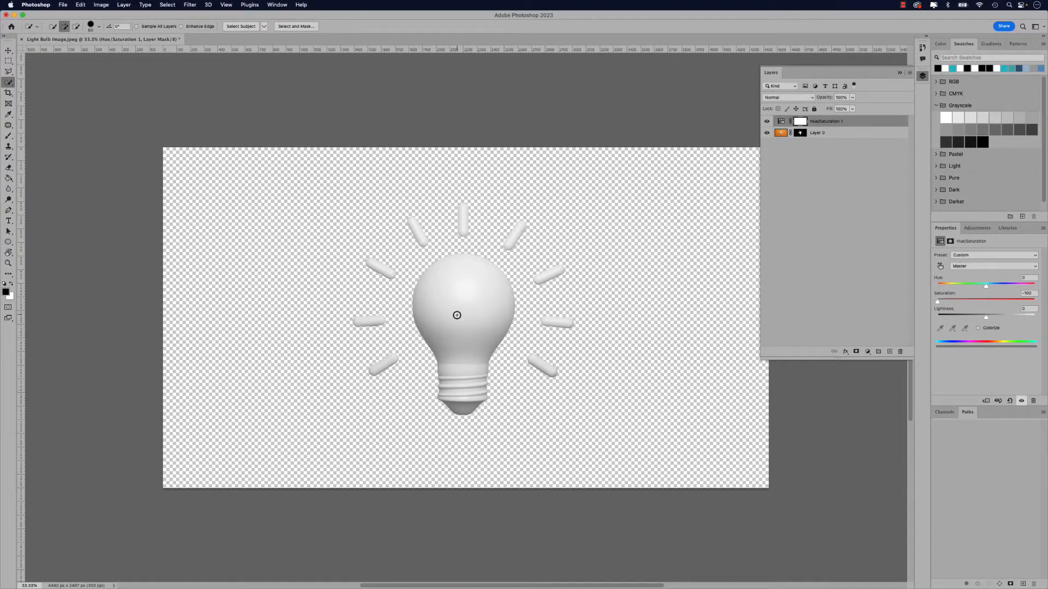
mouse_move(677, 304)
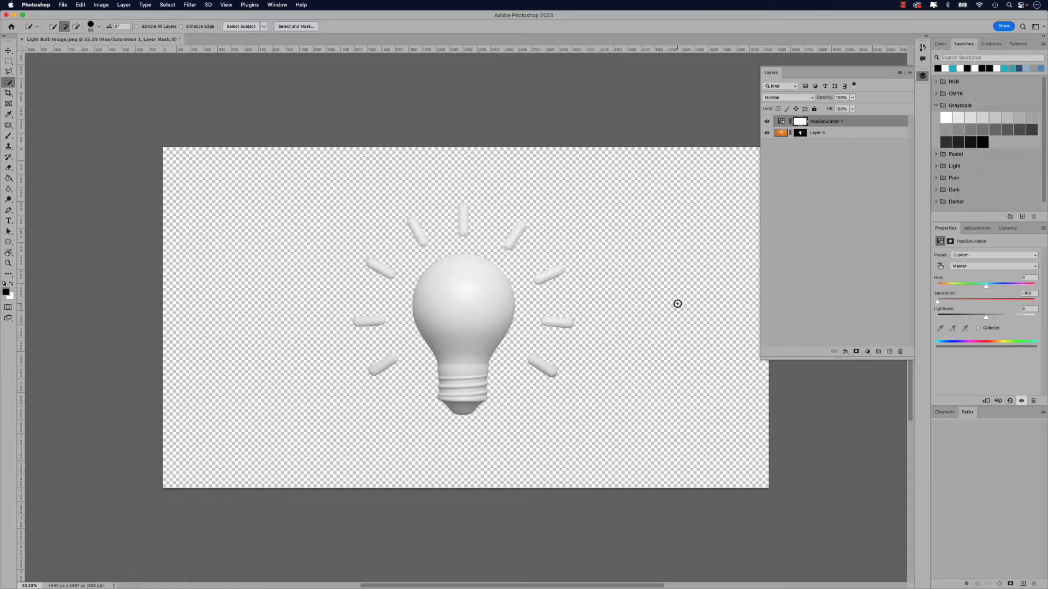
mouse_move(646, 318)
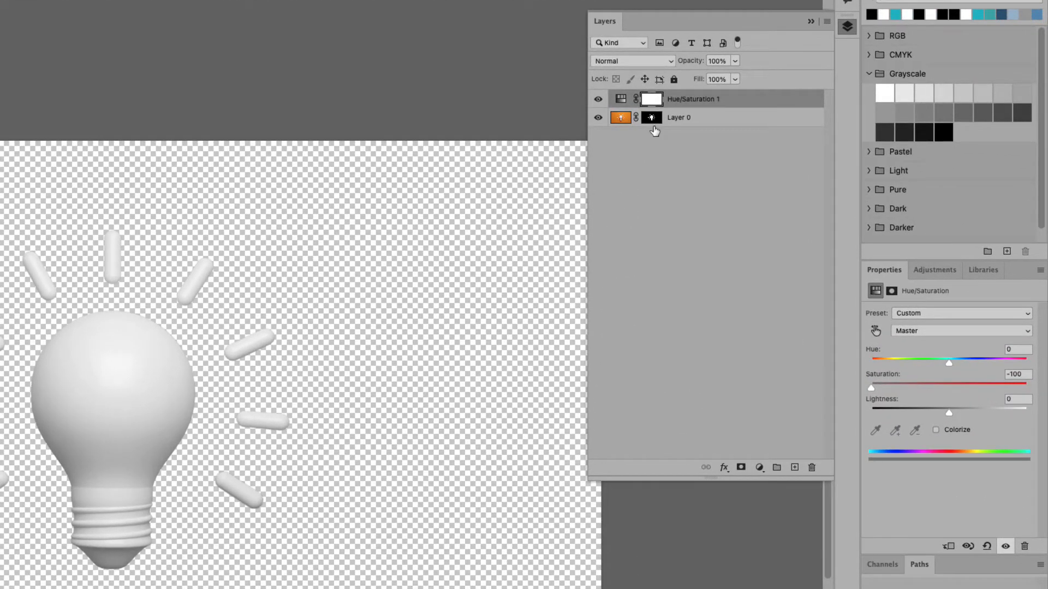
mouse_move(650, 116)
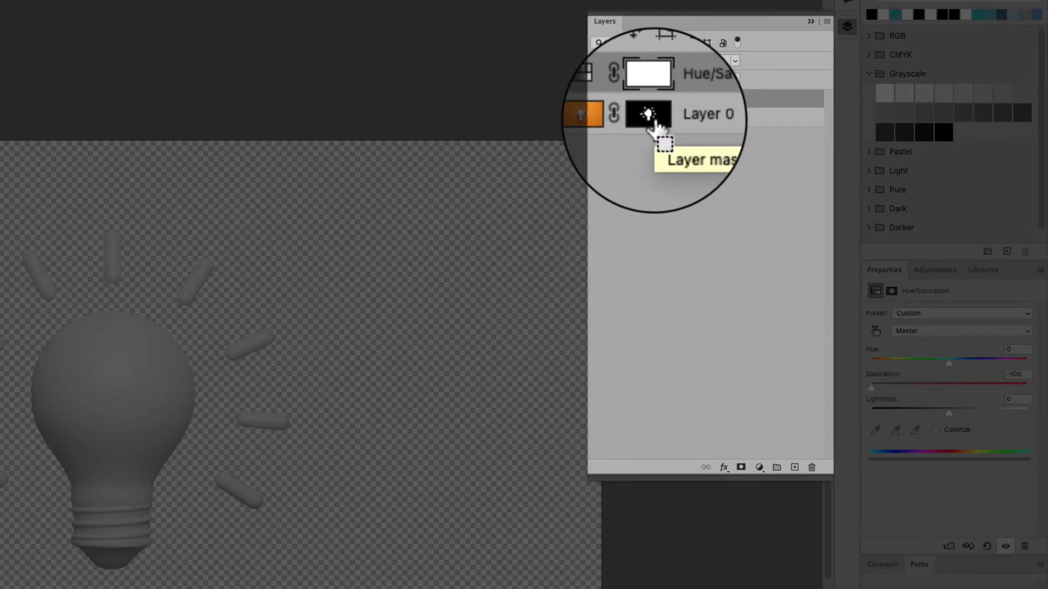
- Load the mask as a selection and make a work path with tolerance 2.0
click(646, 114)
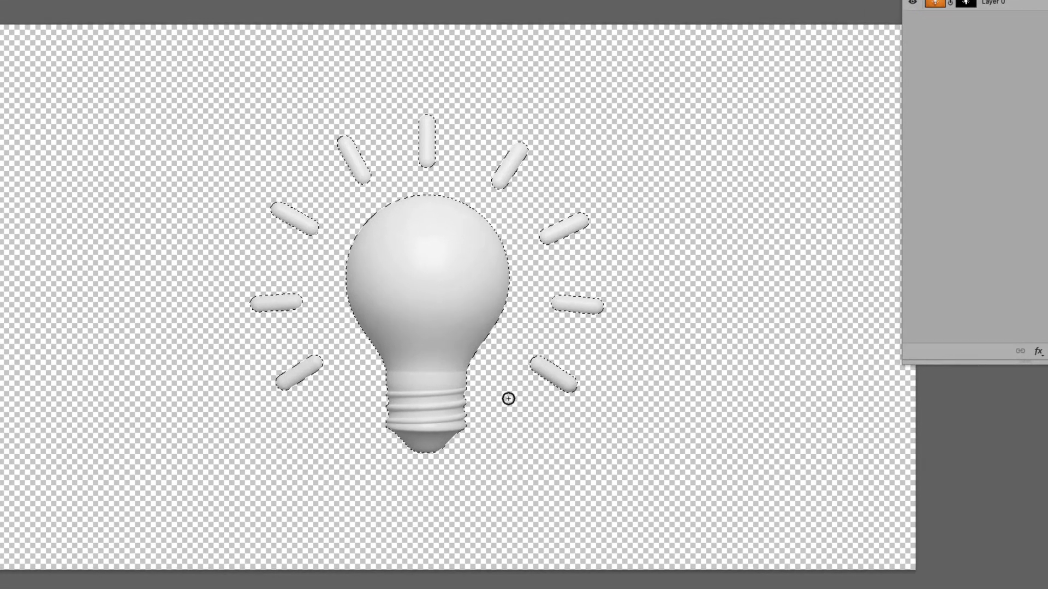
mouse_move(443, 340)
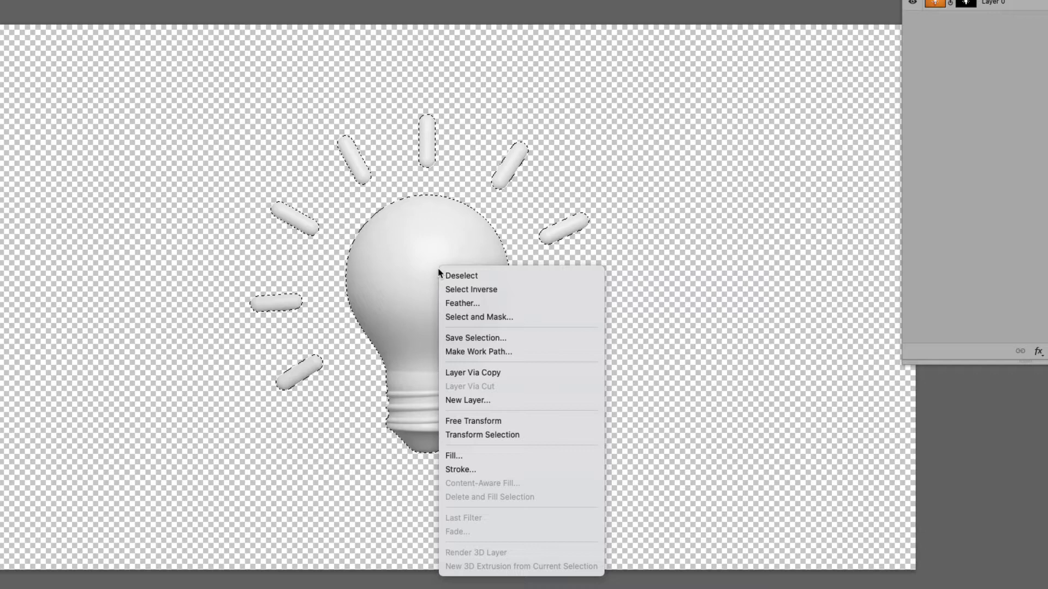
mouse_move(527, 352)
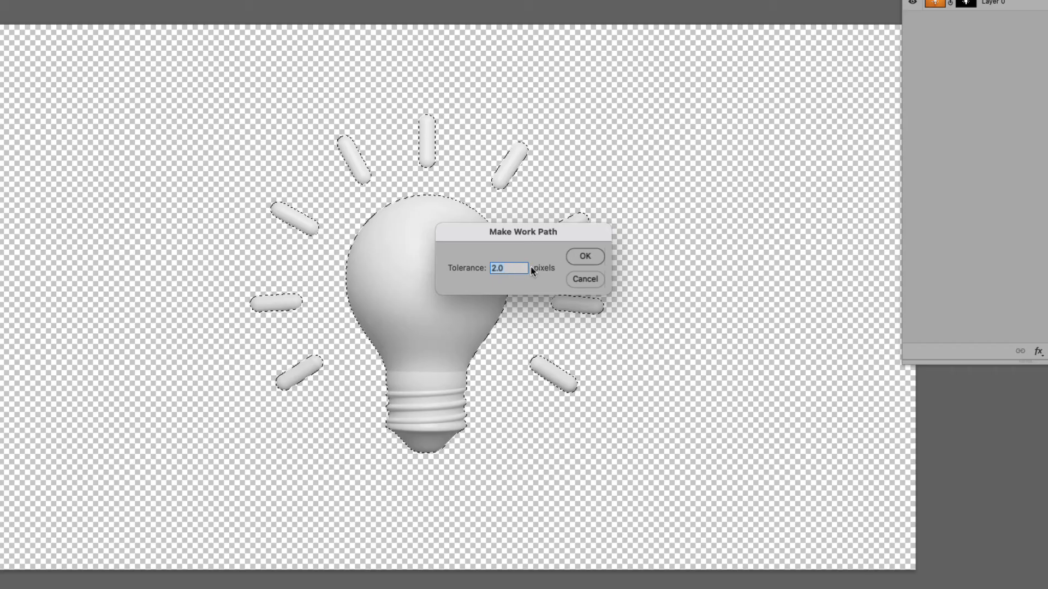
click(584, 256)
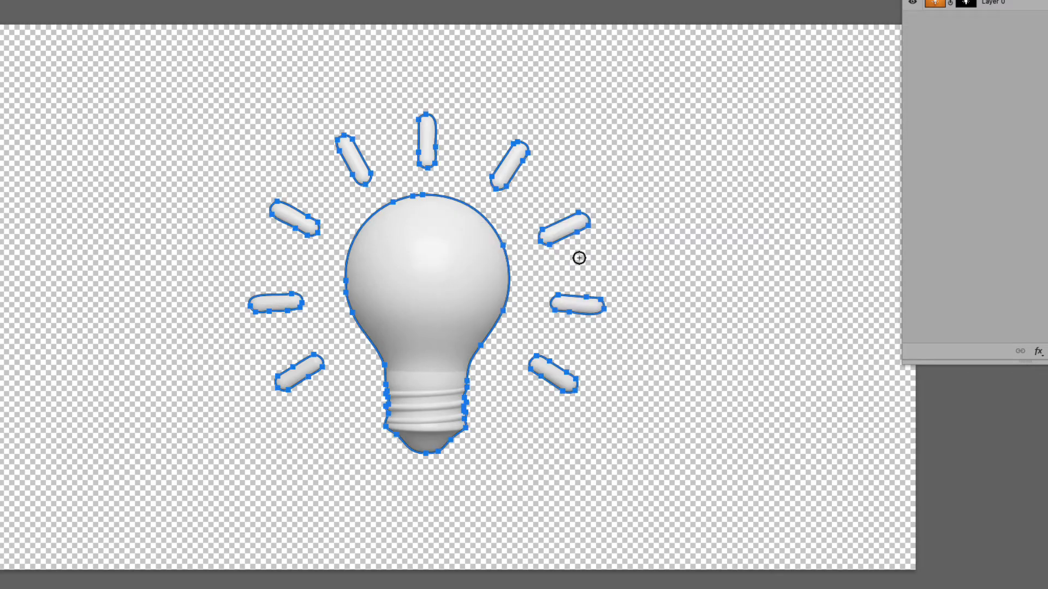
mouse_move(515, 256)
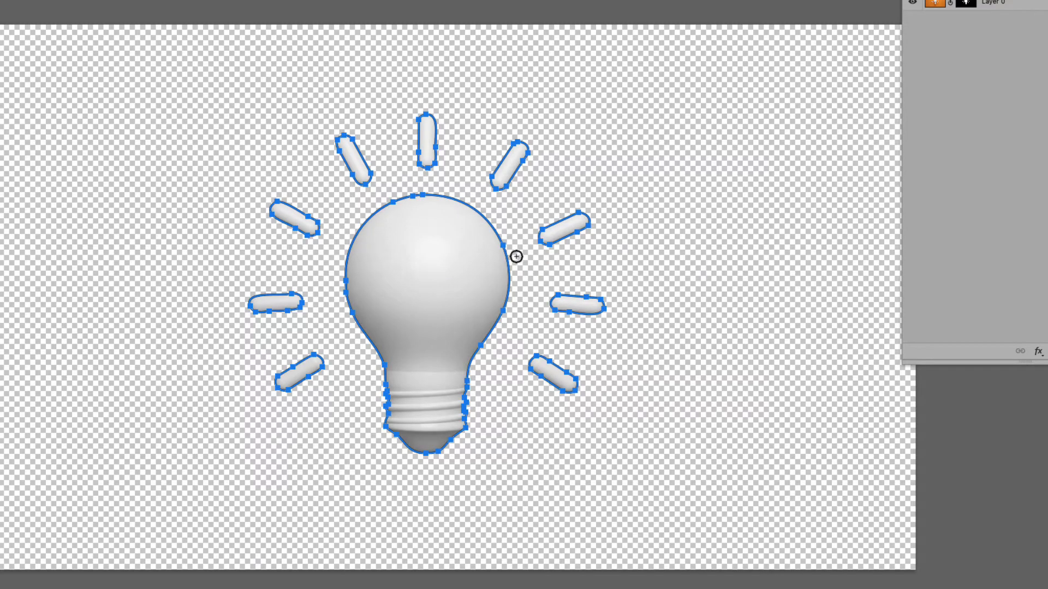
mouse_move(501, 266)
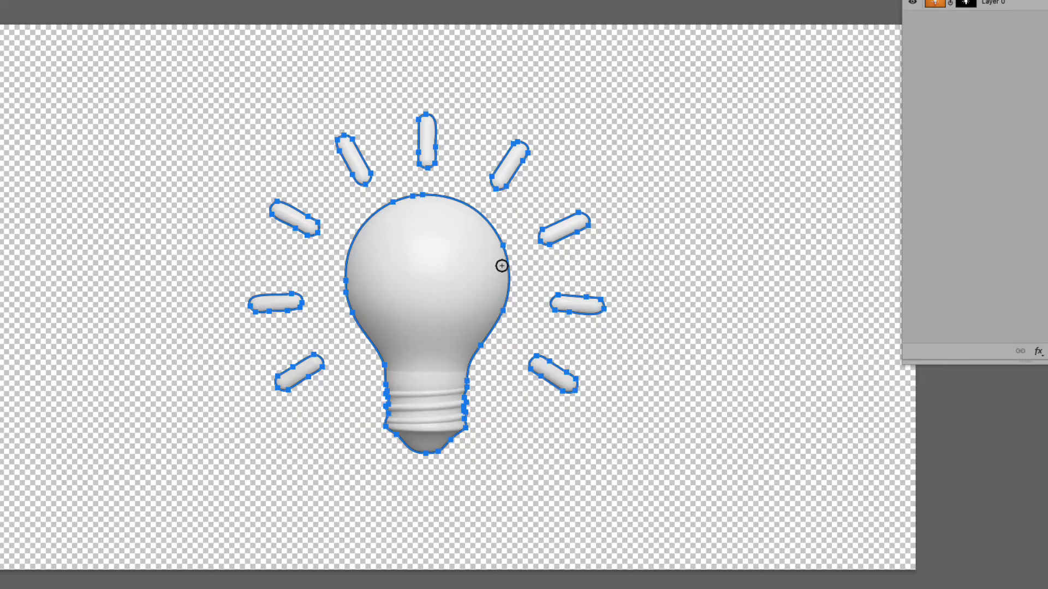
mouse_move(462, 259)
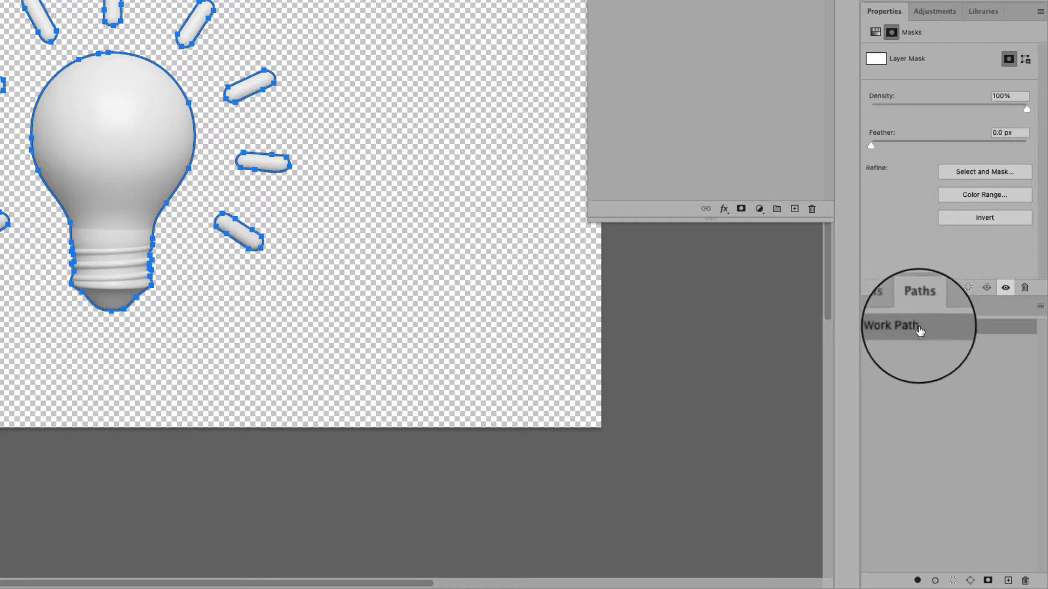
- Save the work path as 'Bulb Path'
double_click(919, 326)
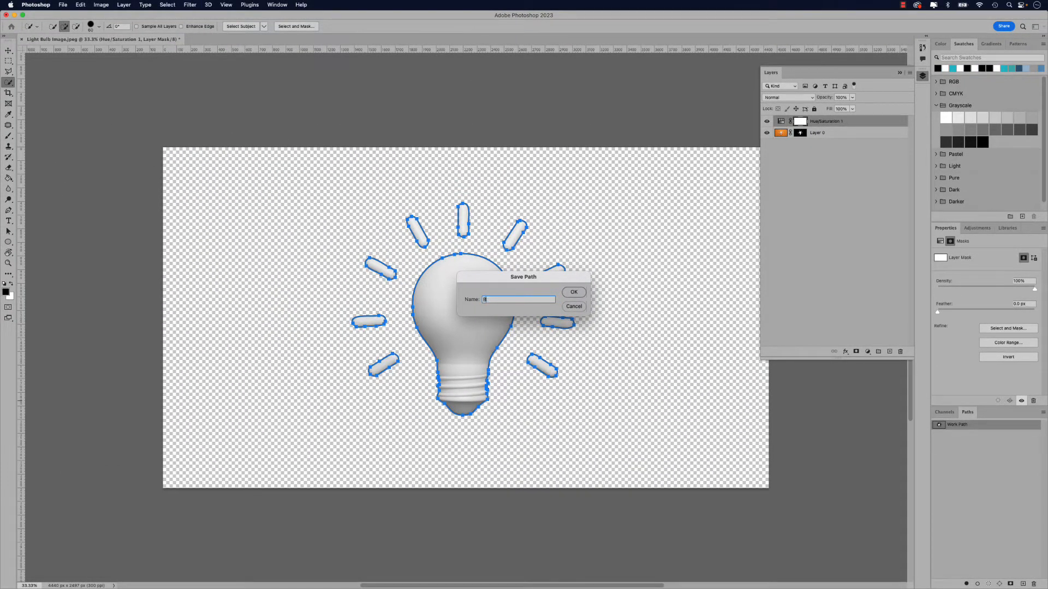
text(Bulb Path)
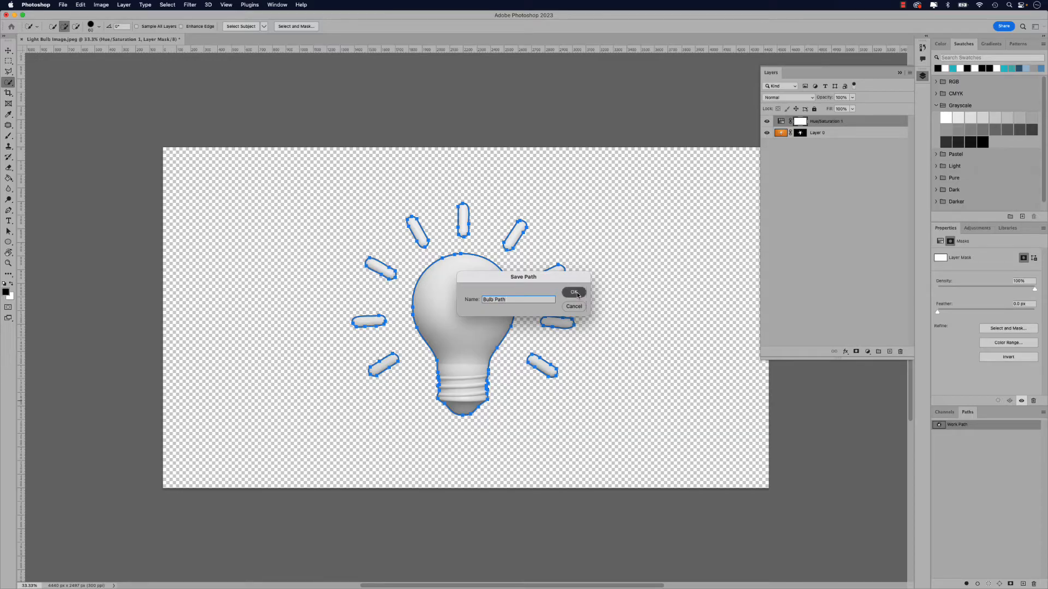
click(573, 292)
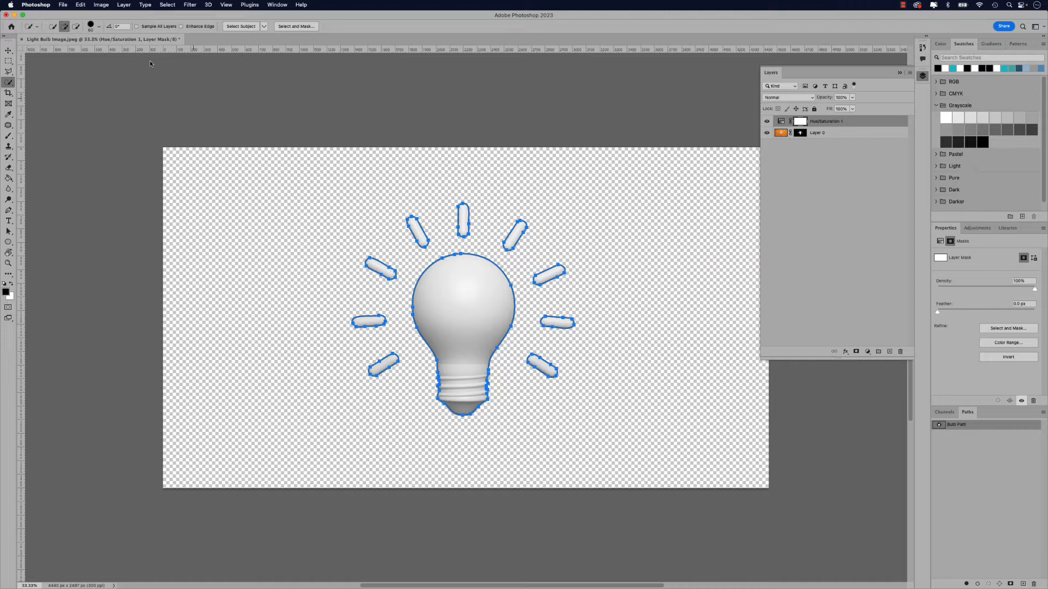
- Save As 'Light Bulb Image_2.psd' in Photoshop format
click(62, 4)
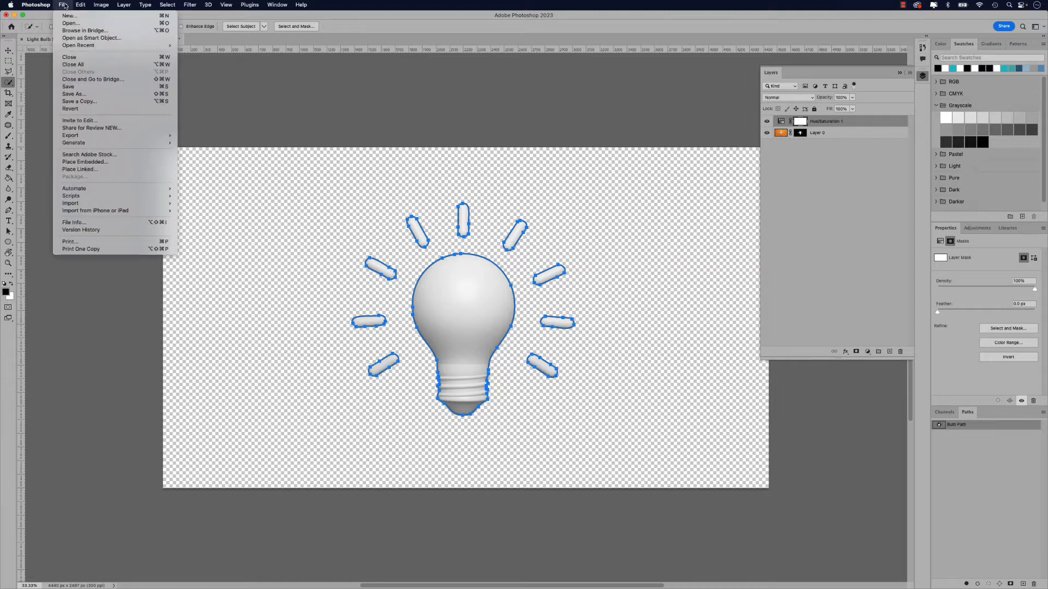
mouse_move(84, 95)
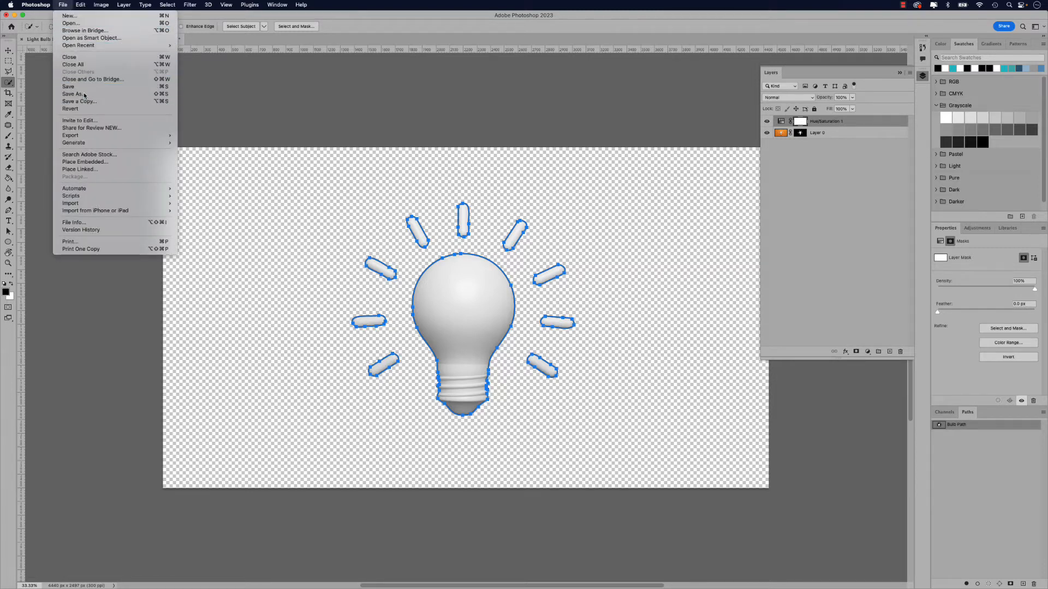
click(74, 93)
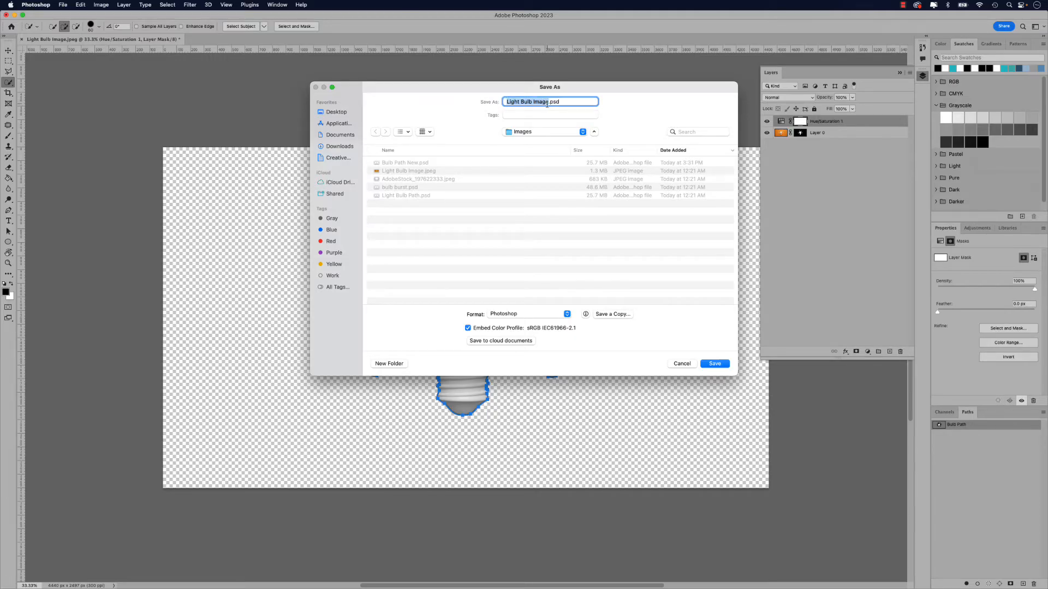
text(_2)
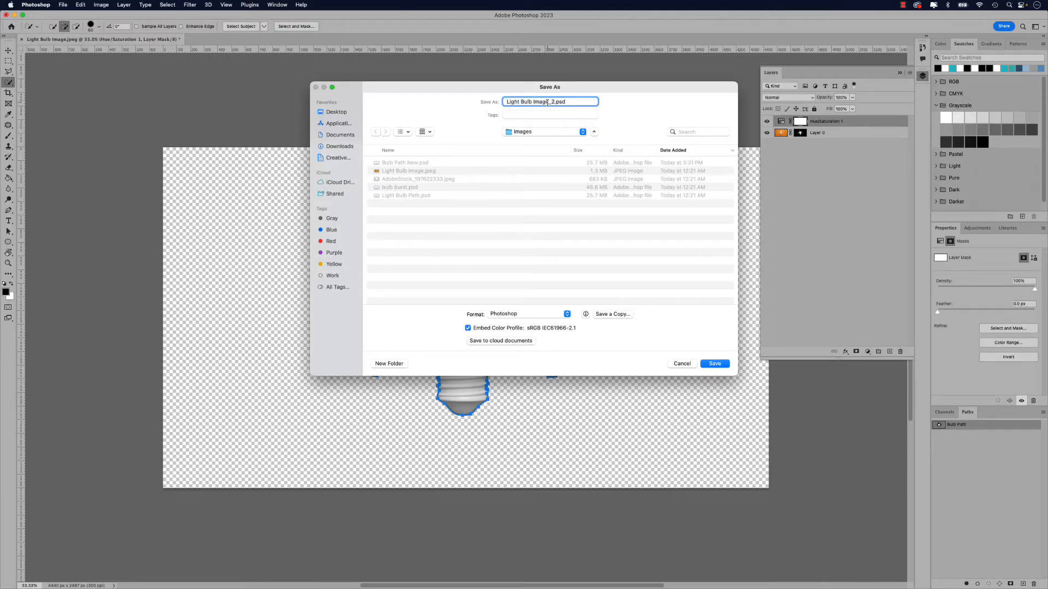
click(714, 364)
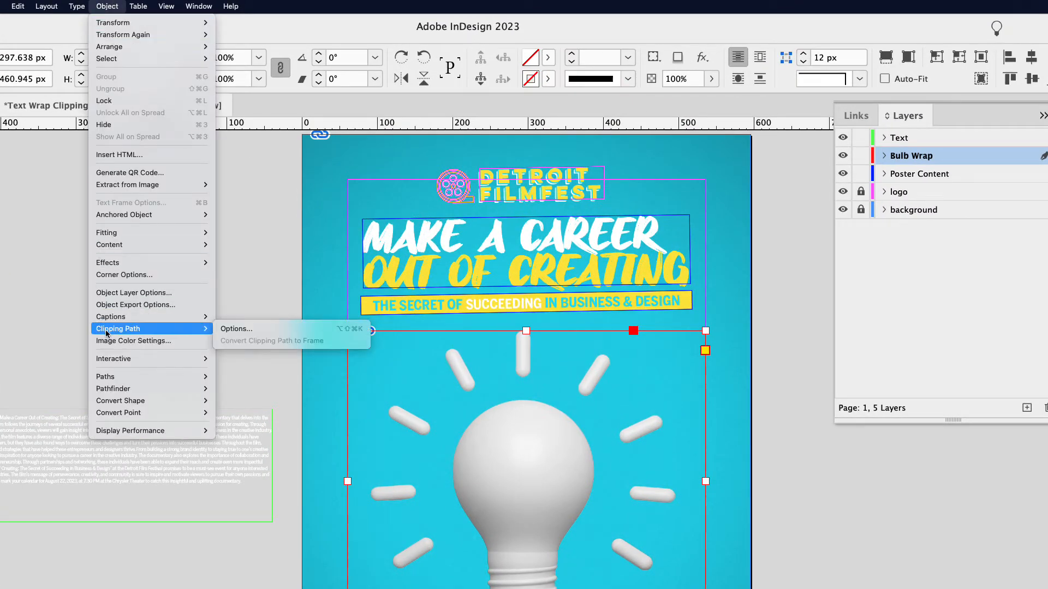
- Set the bulb image's clipping path type to Photoshop Path
click(235, 328)
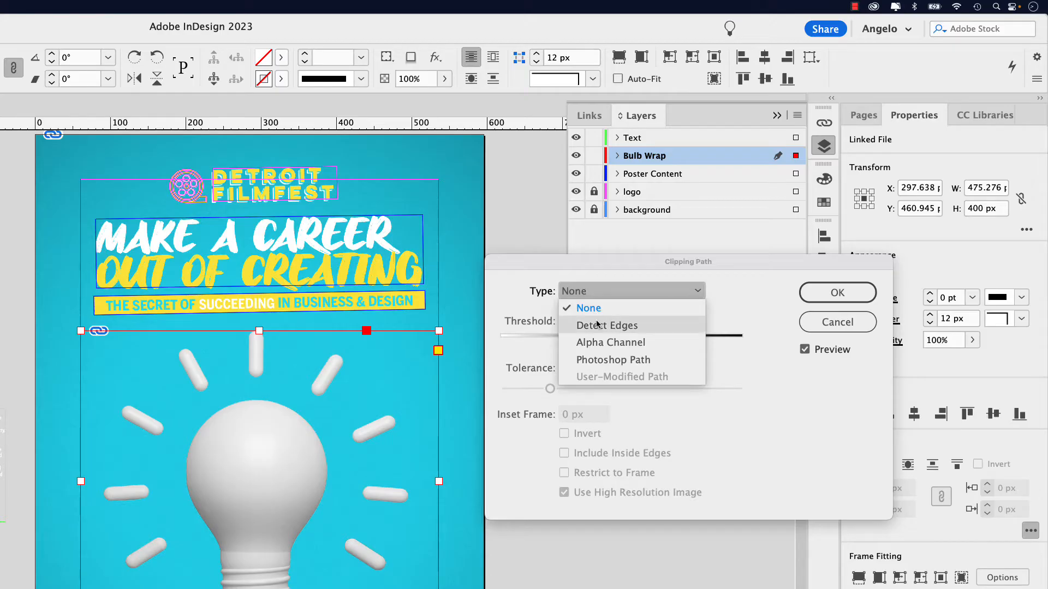
mouse_move(601, 328)
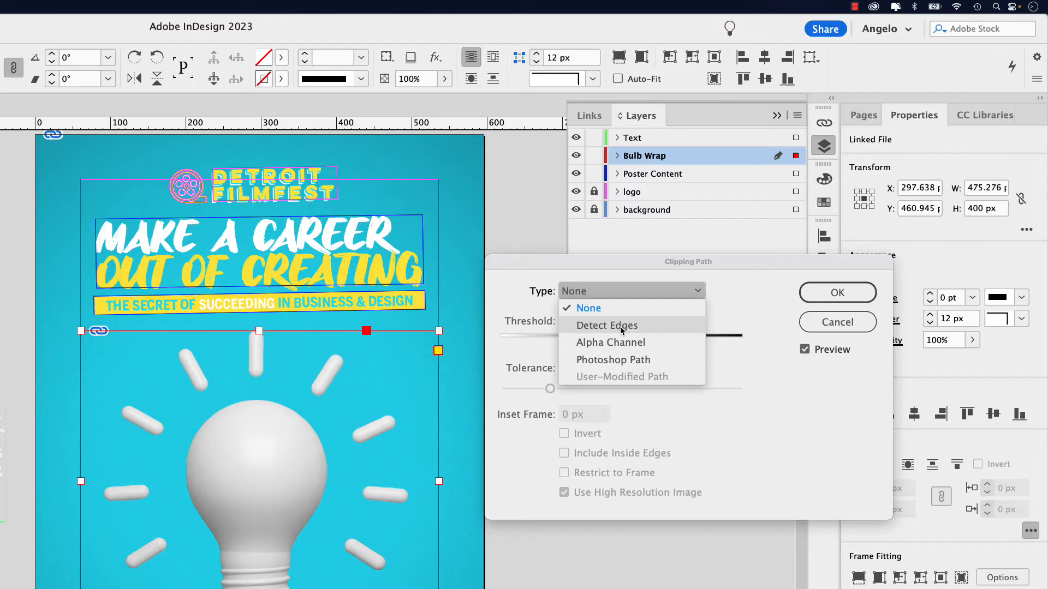
mouse_move(619, 360)
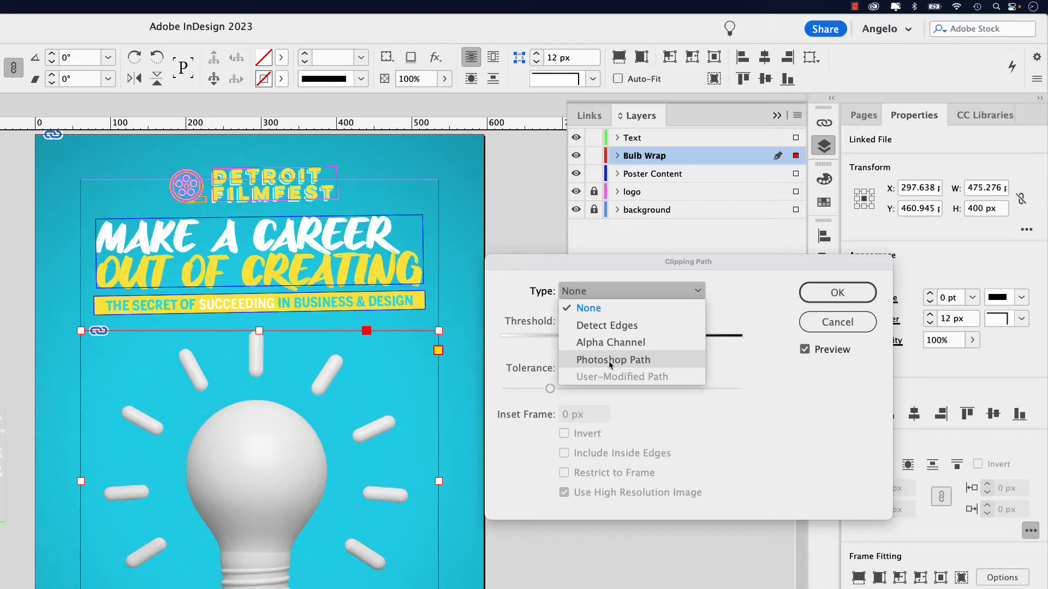
click(612, 359)
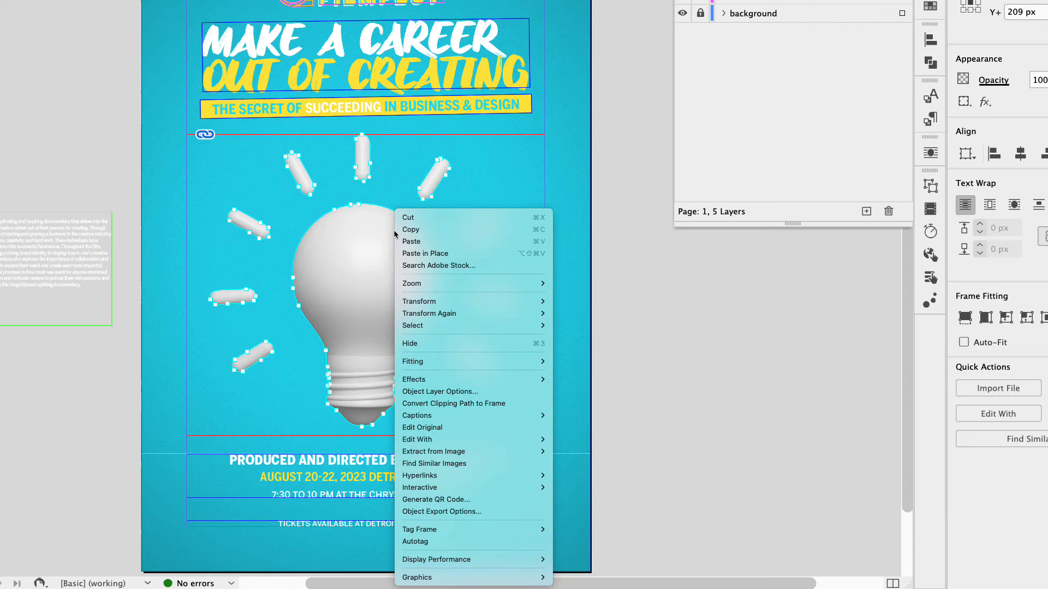
mouse_move(467, 407)
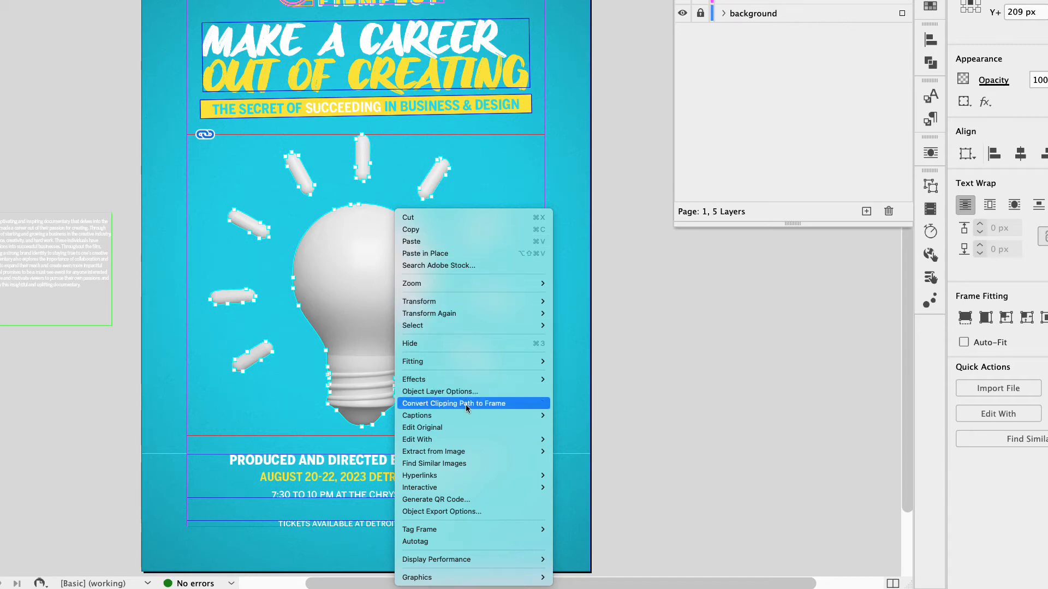
- Convert the bulb image's clipping path into a bulb-shaped frame
click(453, 403)
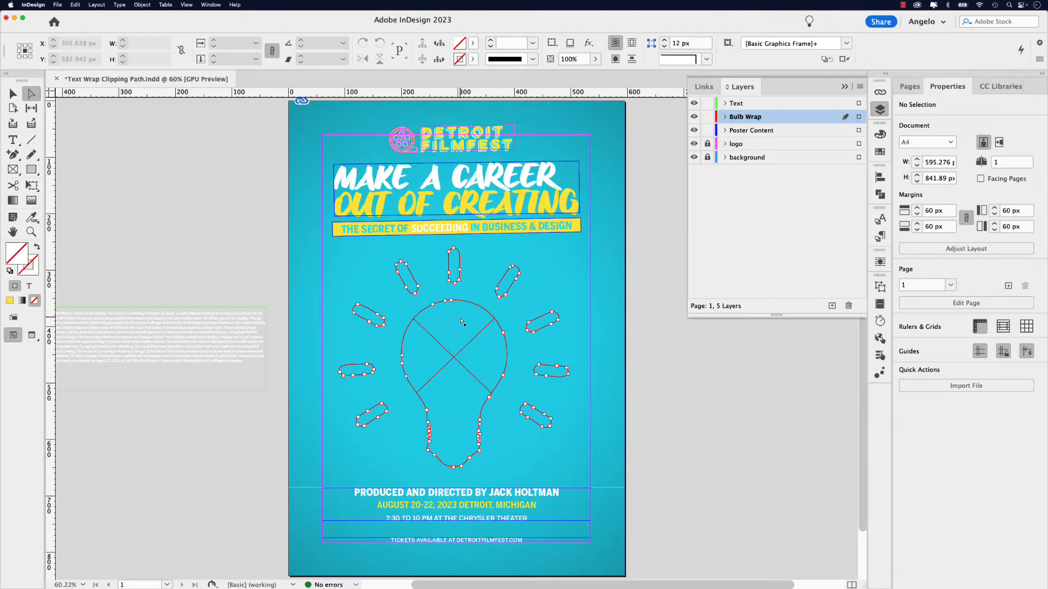
mouse_move(459, 320)
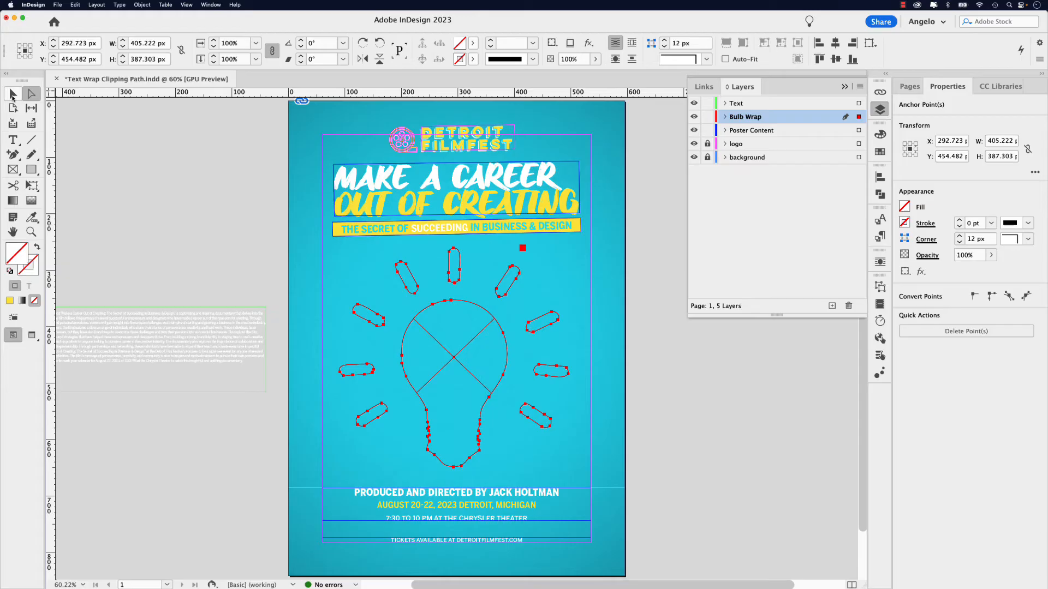
- Change the bulb-shaped frame's content type to Text
click(119, 5)
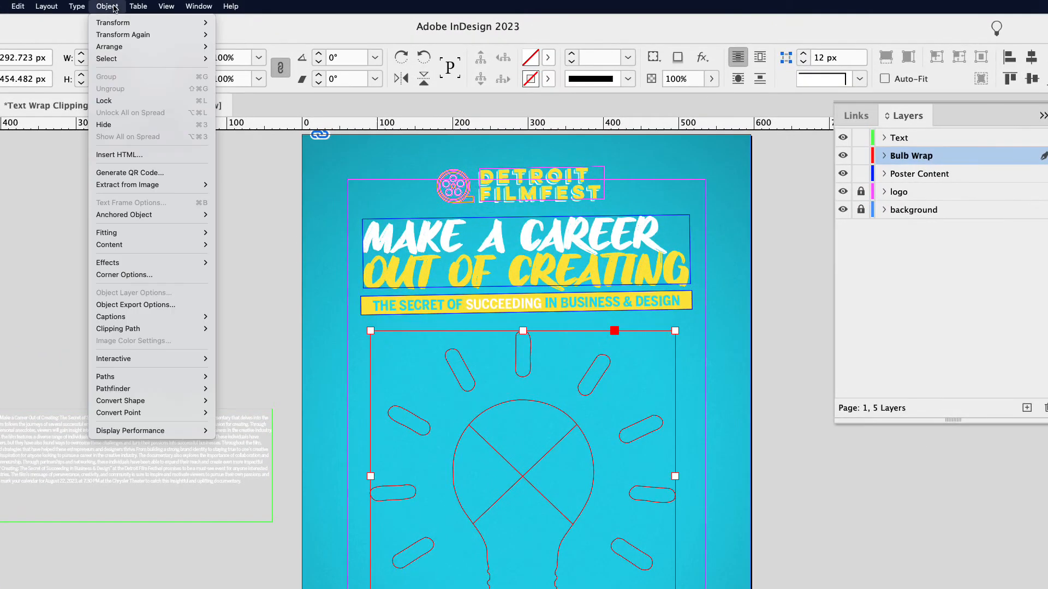
mouse_move(109, 244)
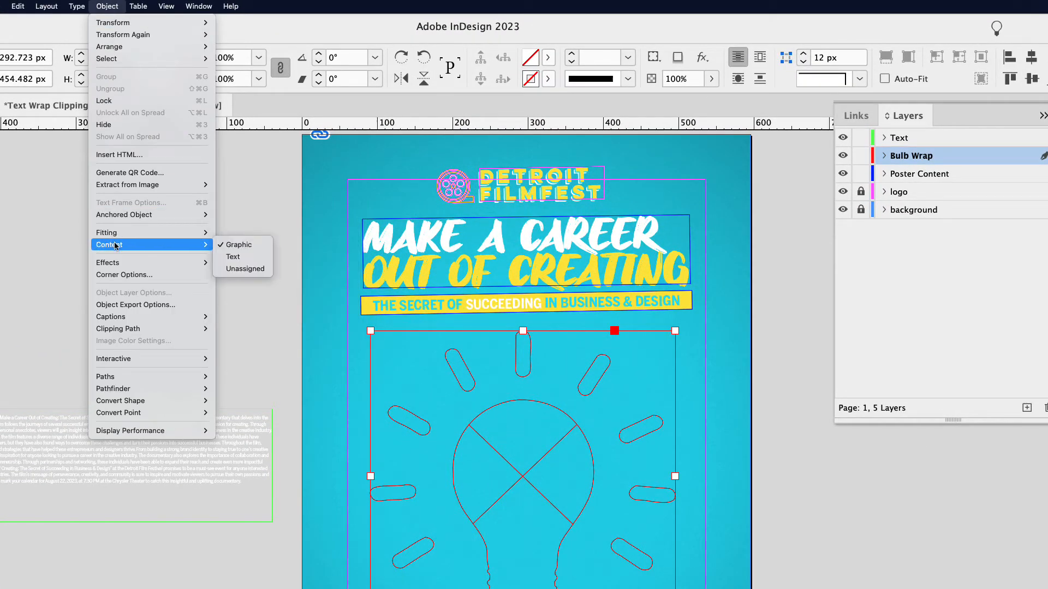
click(233, 257)
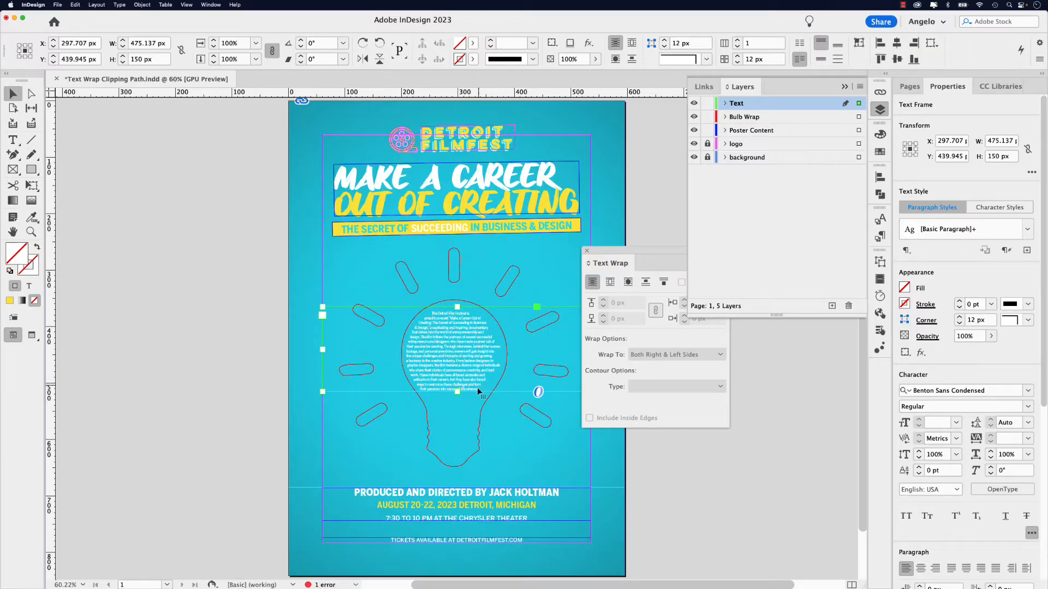
mouse_move(642, 464)
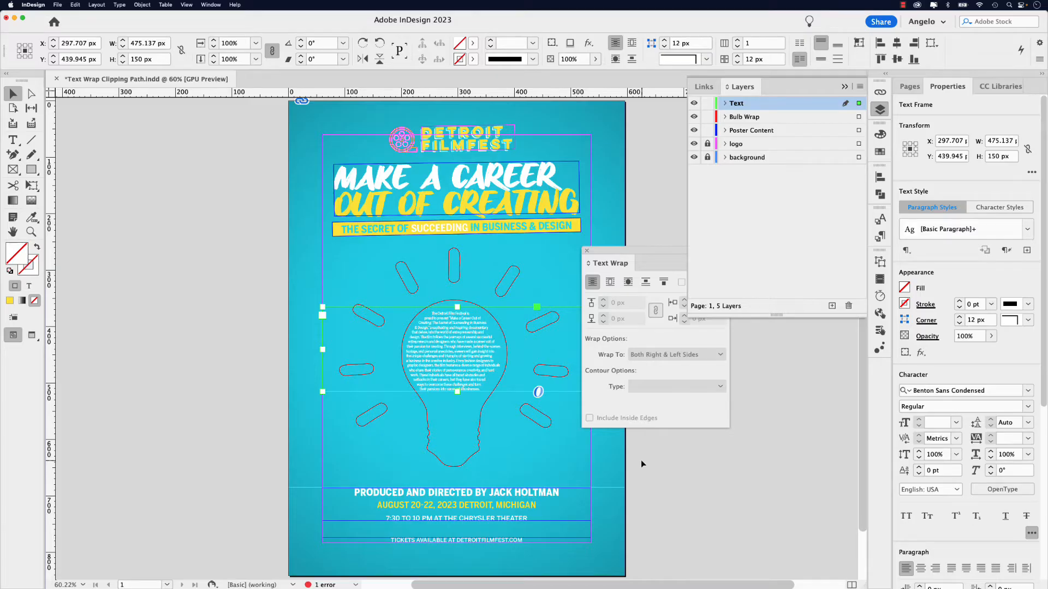
- Deselect all, then add the bulb base image on the Poster Content layer
click(642, 464)
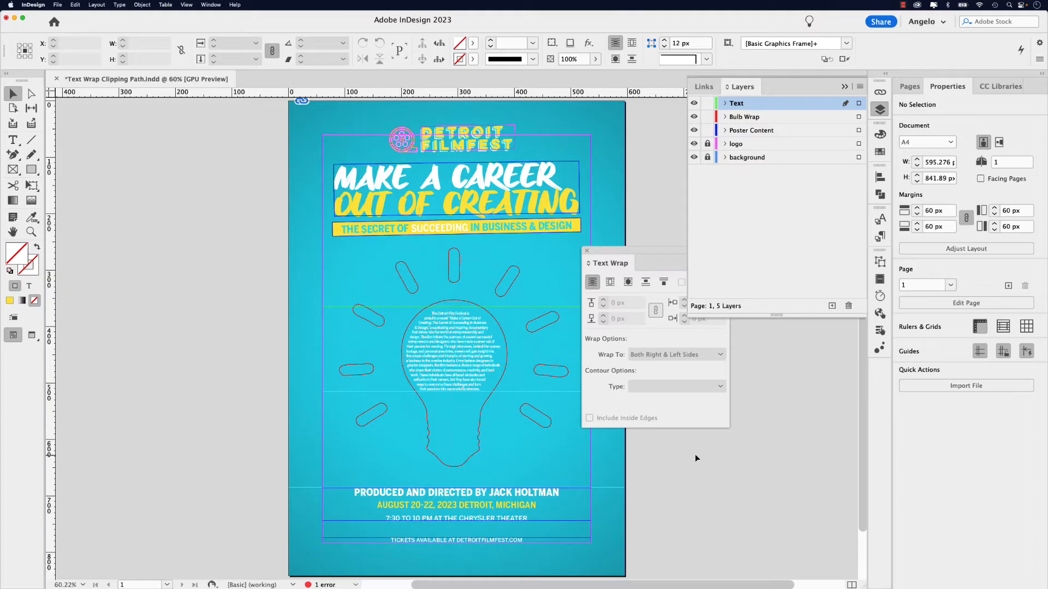
click(752, 130)
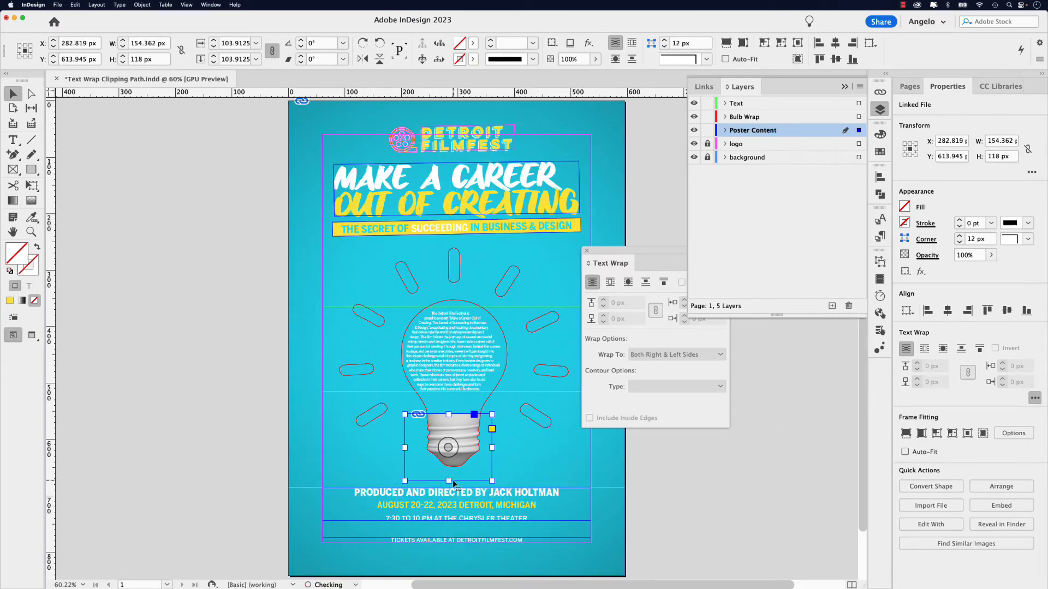
- Select the body text inside the bulb and apply justified alignment
click(661, 453)
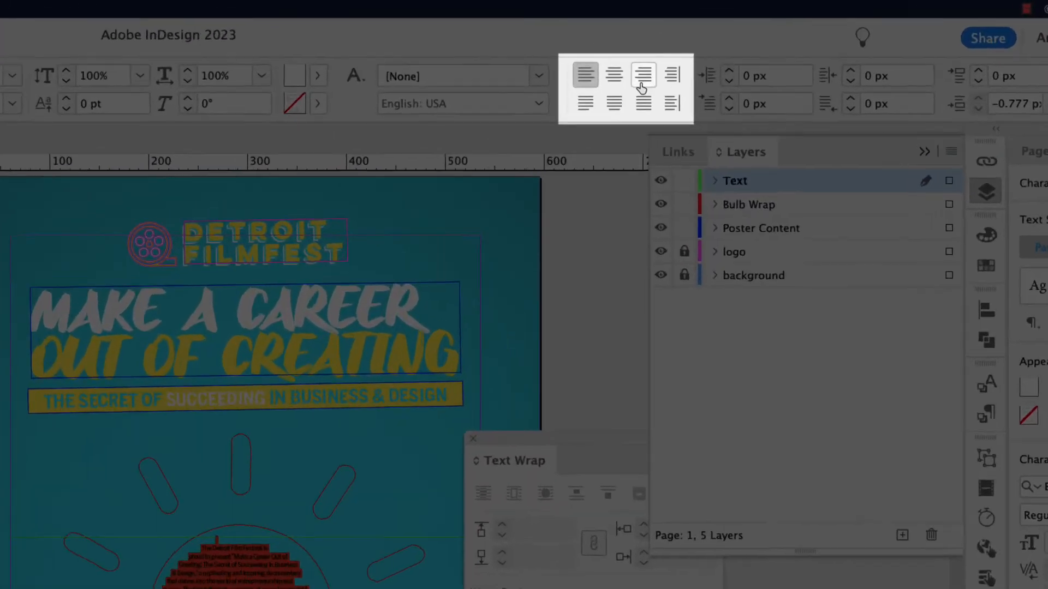
click(642, 103)
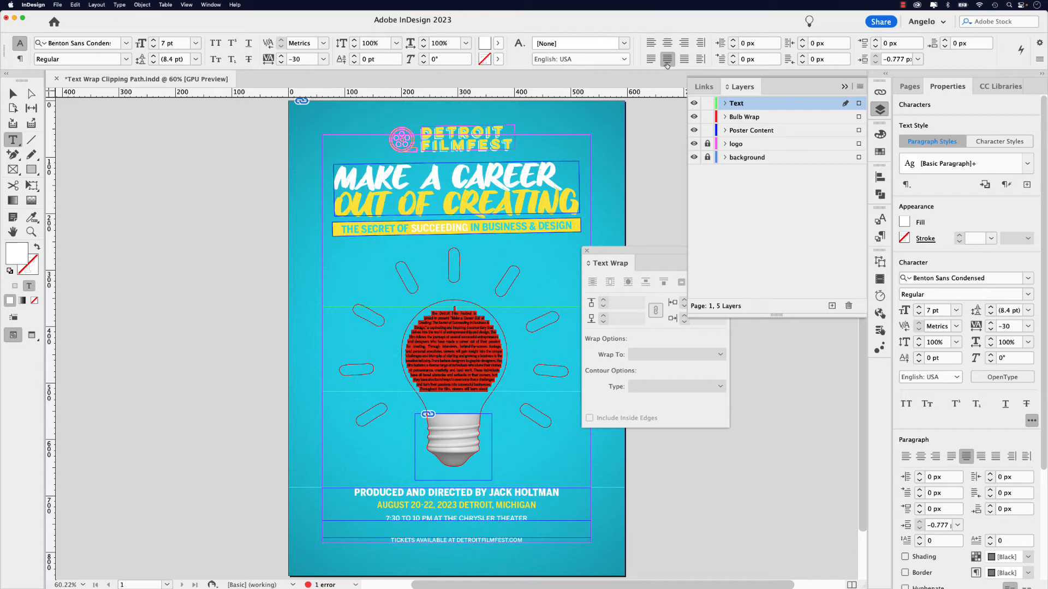
click(666, 59)
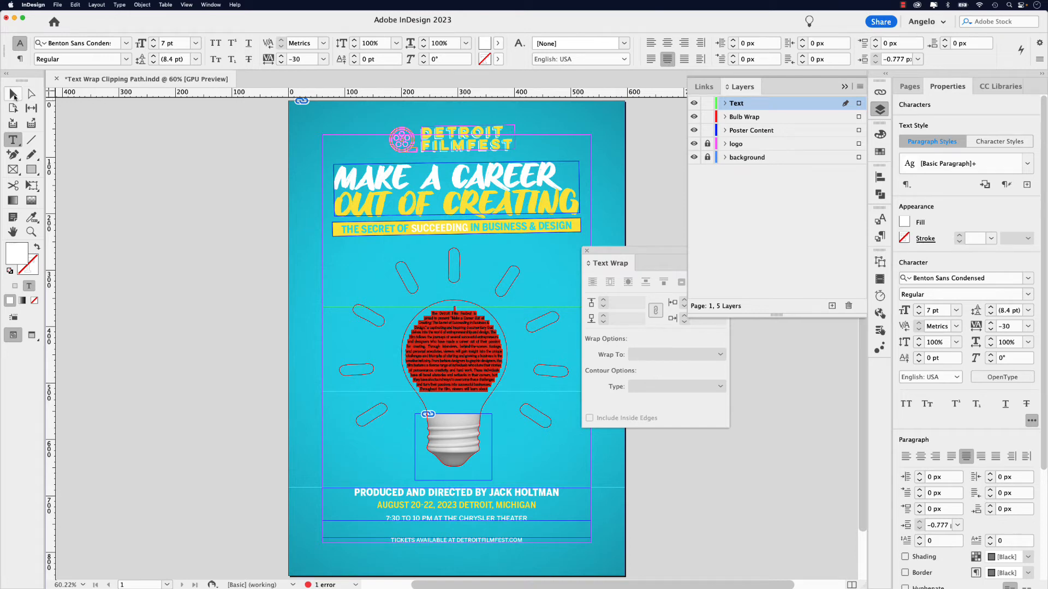
- Click away to stop editing the justified bulb text
click(12, 93)
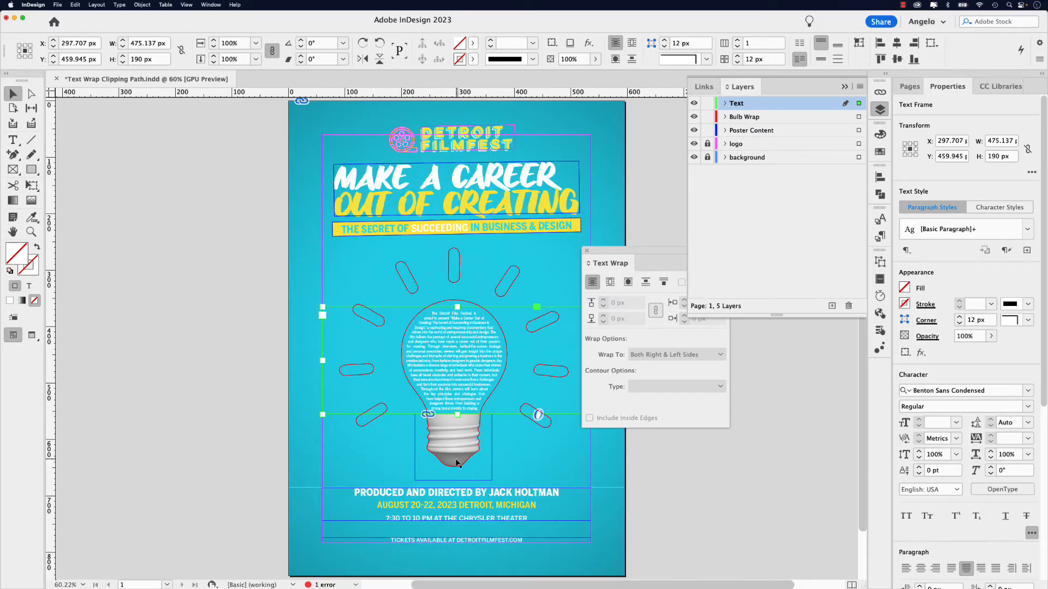
- Select the bulb base graphic and fit its frame to the full bulb burst image
click(452, 447)
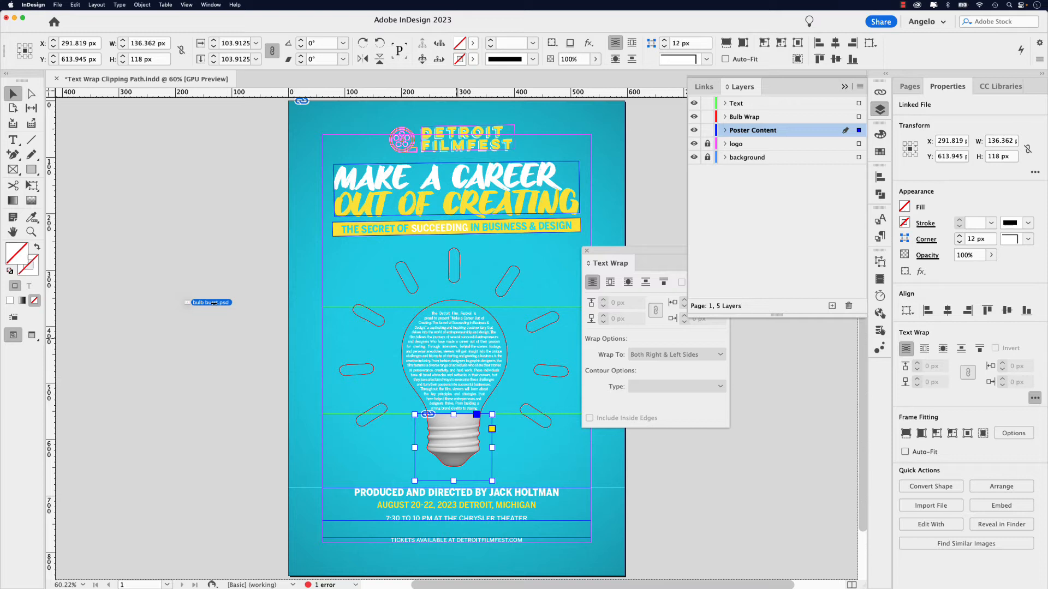
mouse_move(470, 469)
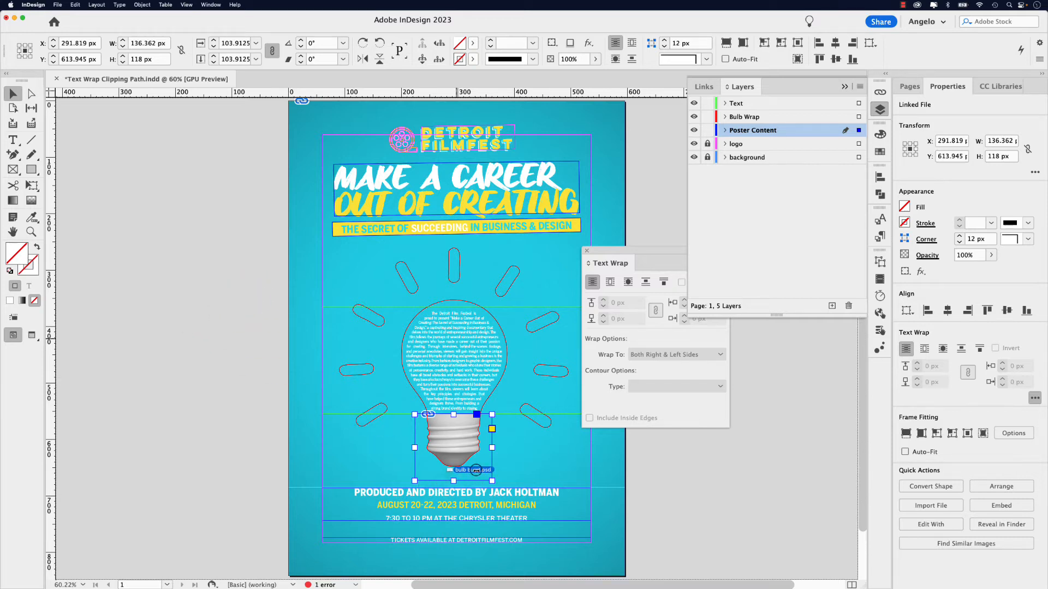
mouse_move(516, 475)
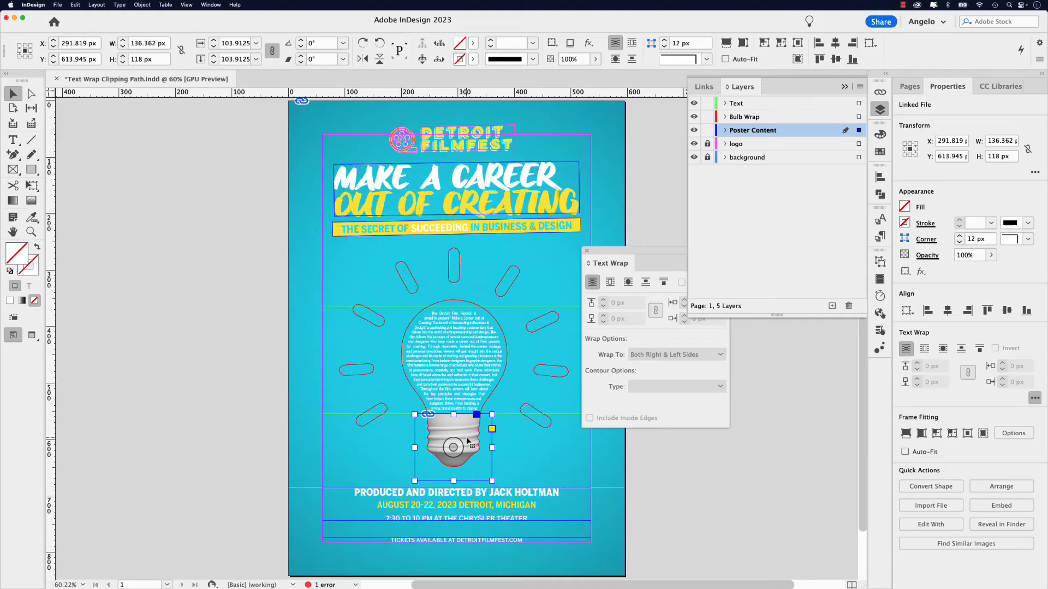
mouse_move(481, 471)
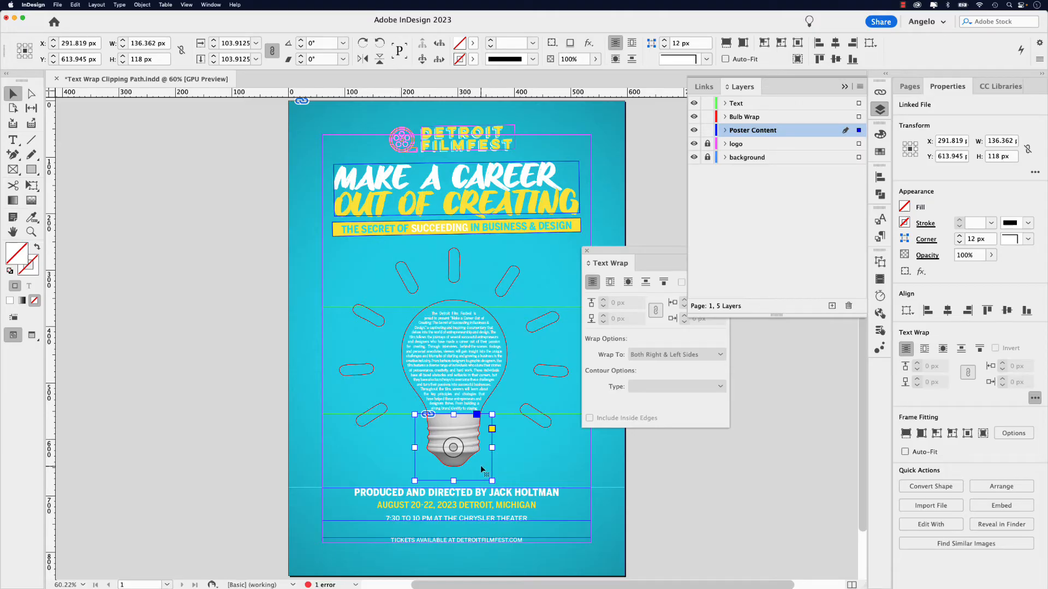
key(cmd+c)
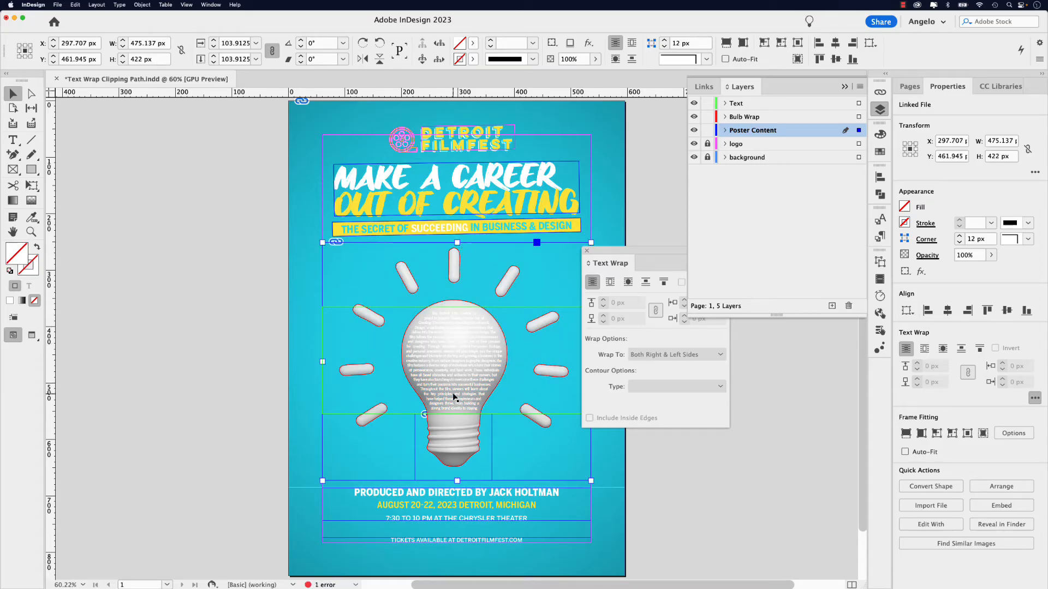
- Hide the image's Bulb layer, keeping Burst and Hue/Saturation 1 visible
right_click(454, 398)
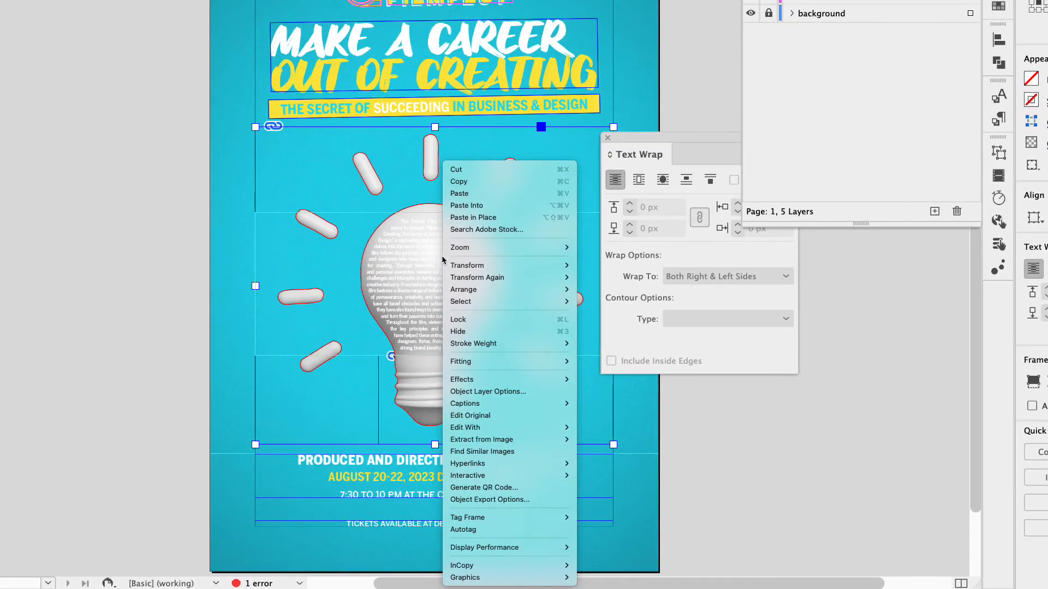
click(488, 391)
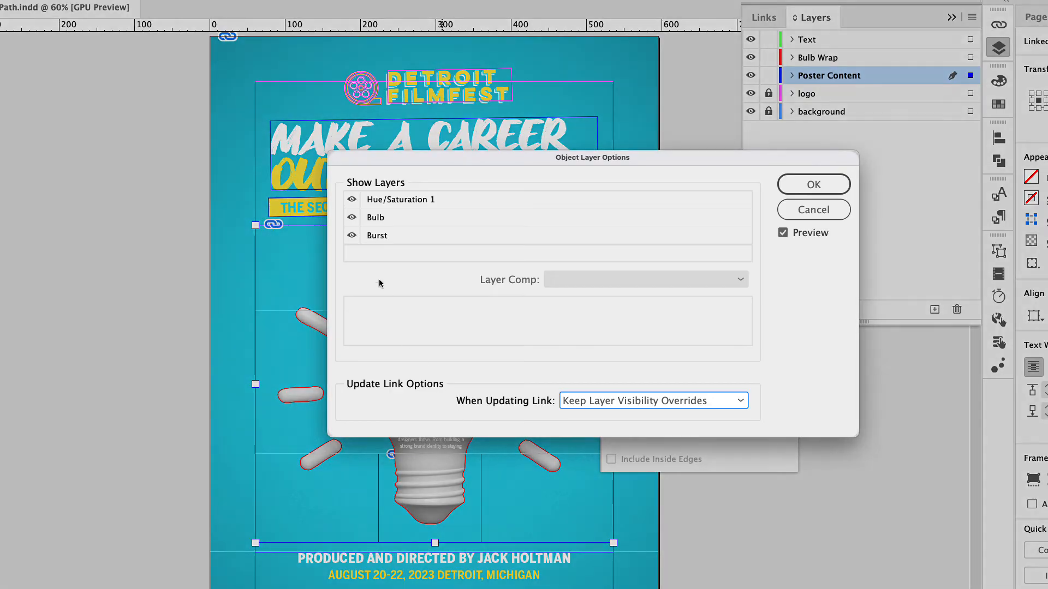
click(351, 217)
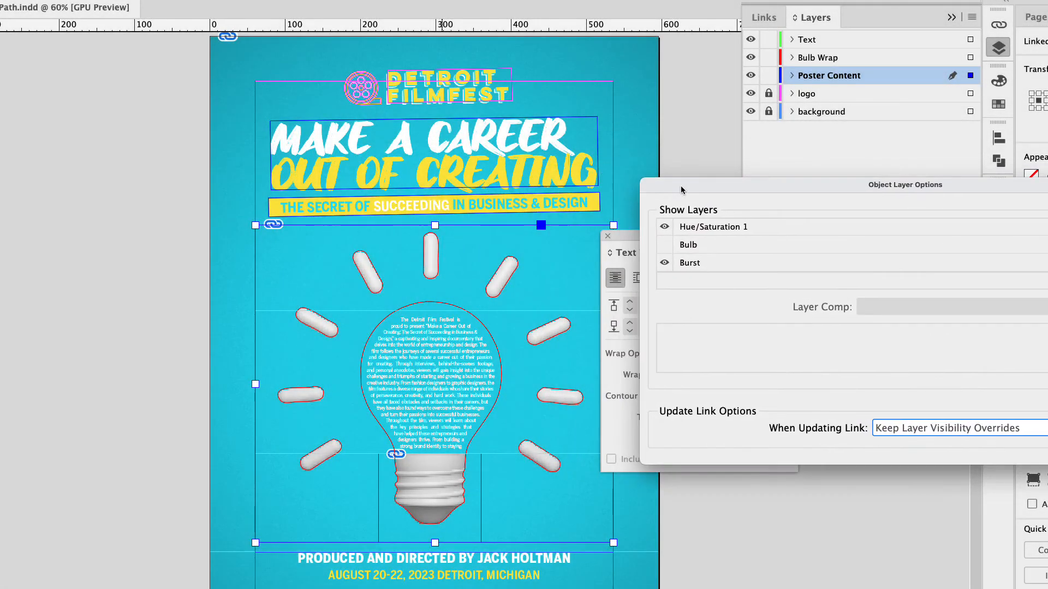
mouse_move(468, 480)
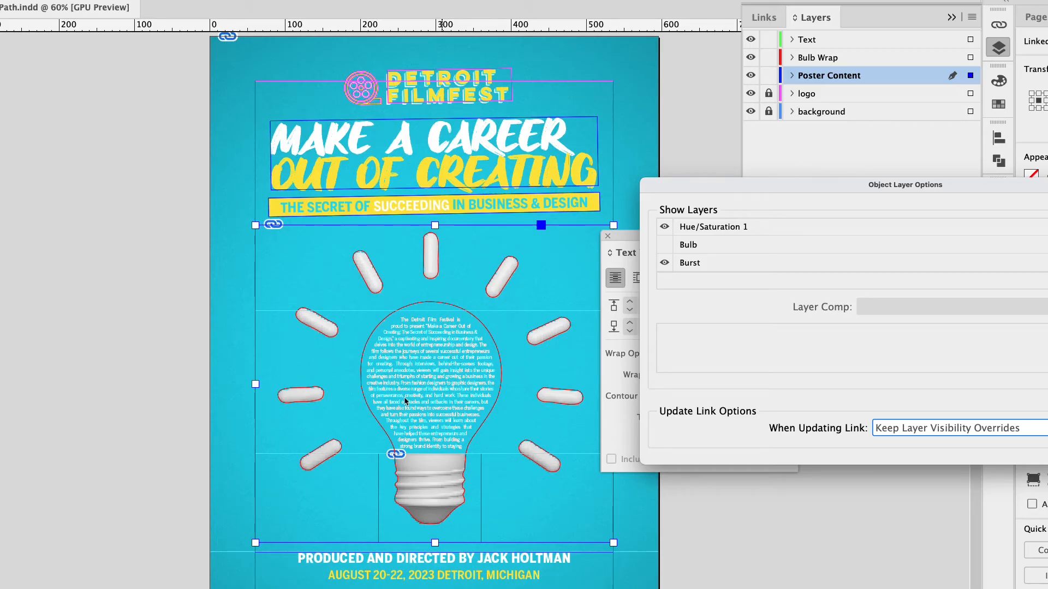
mouse_move(327, 461)
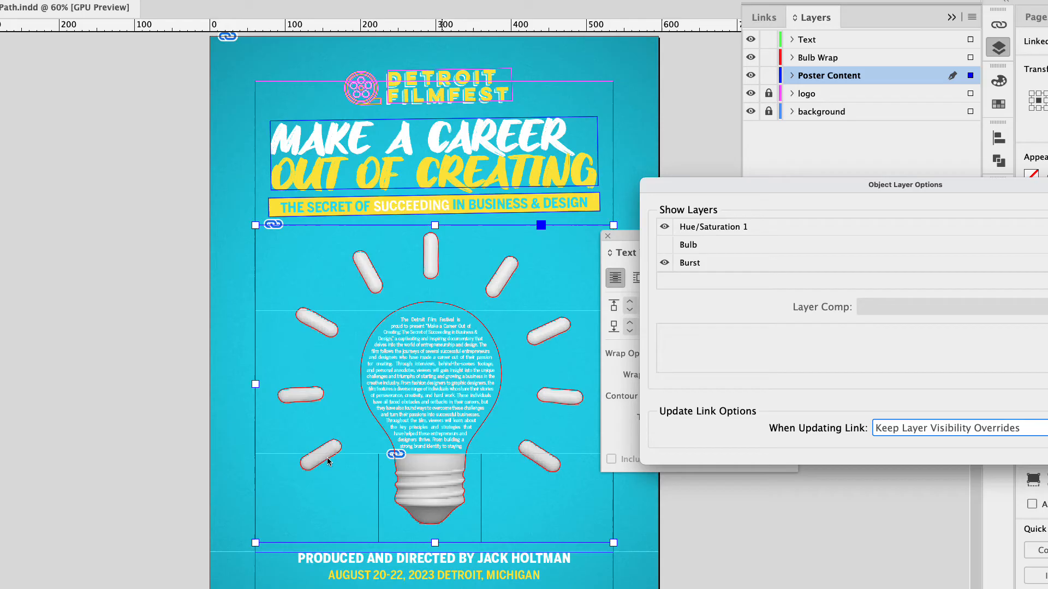
mouse_move(521, 363)
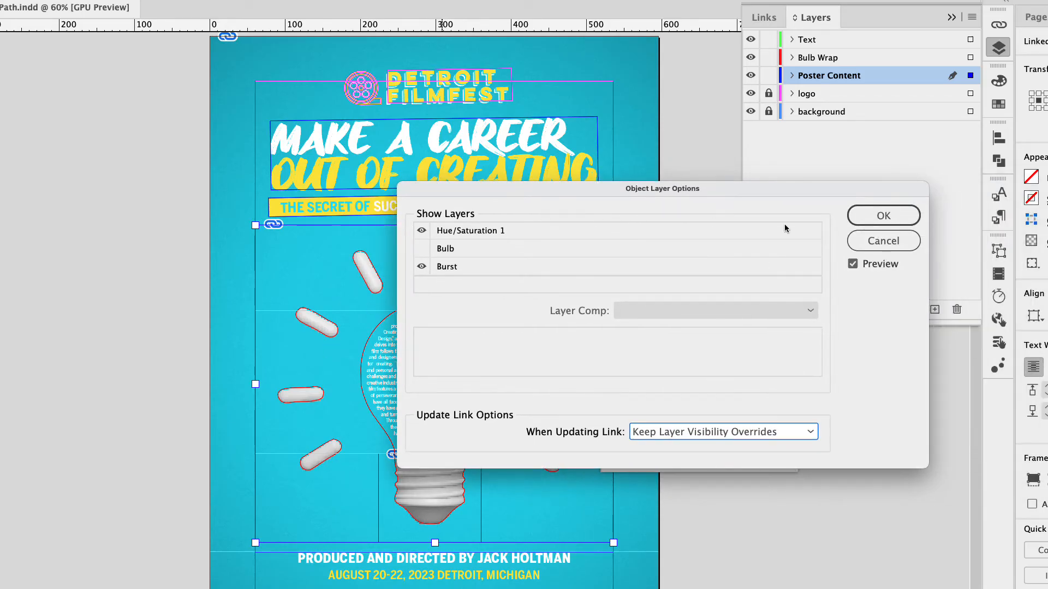
click(883, 215)
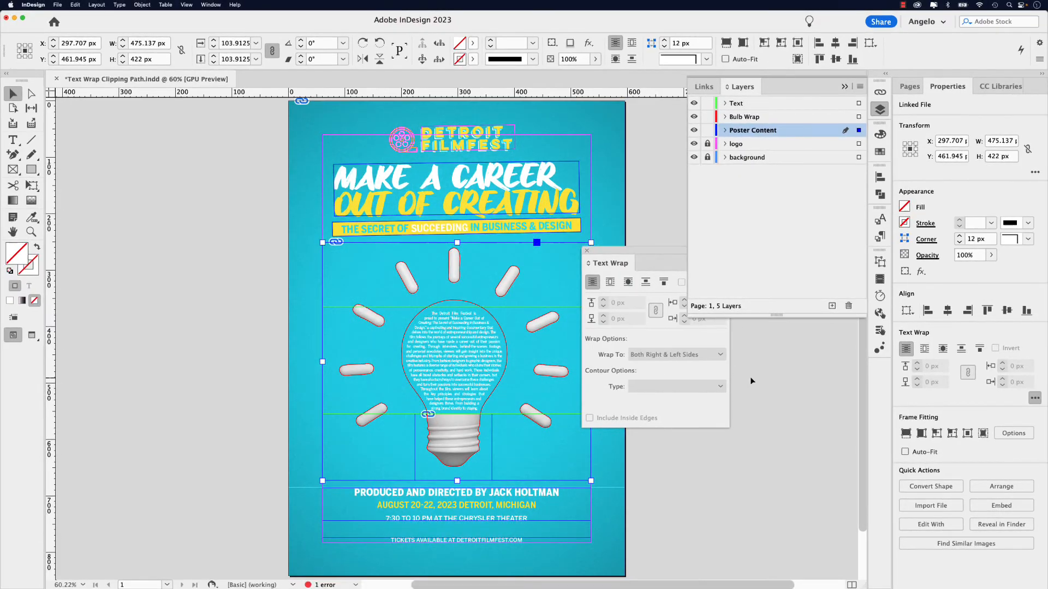
mouse_move(726, 193)
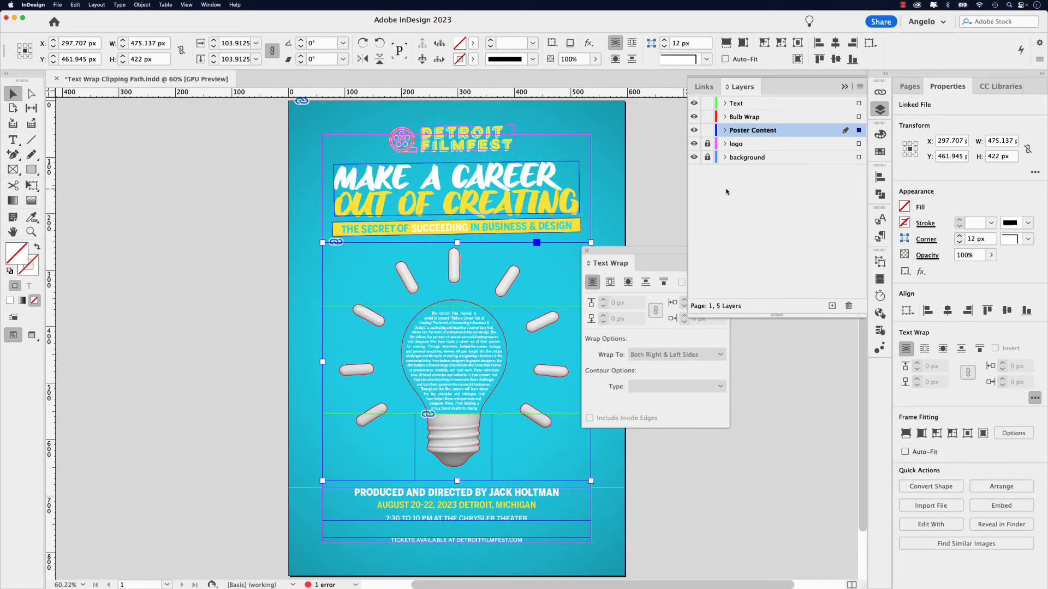
- Rename the two bulb burst.psd copies in Poster Content to Burst and Bulb, and select both
click(724, 130)
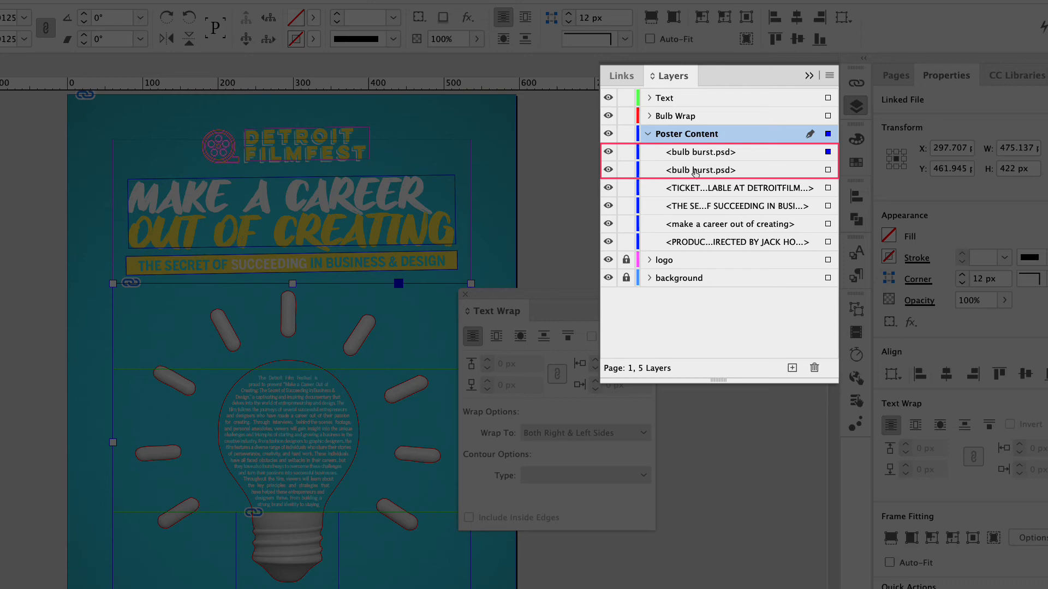
click(702, 152)
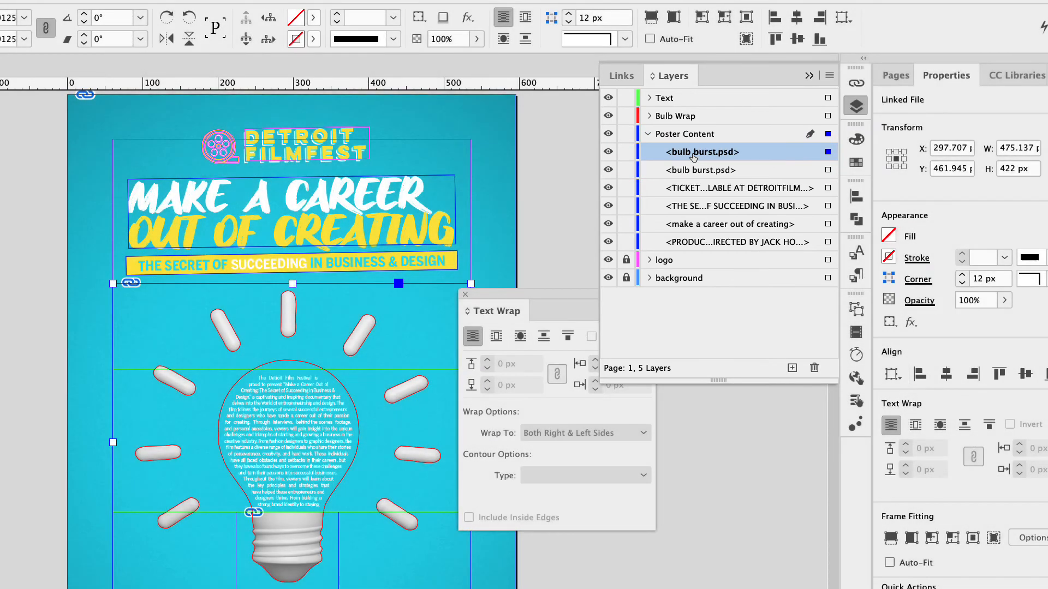
double_click(701, 152)
text(Burst)
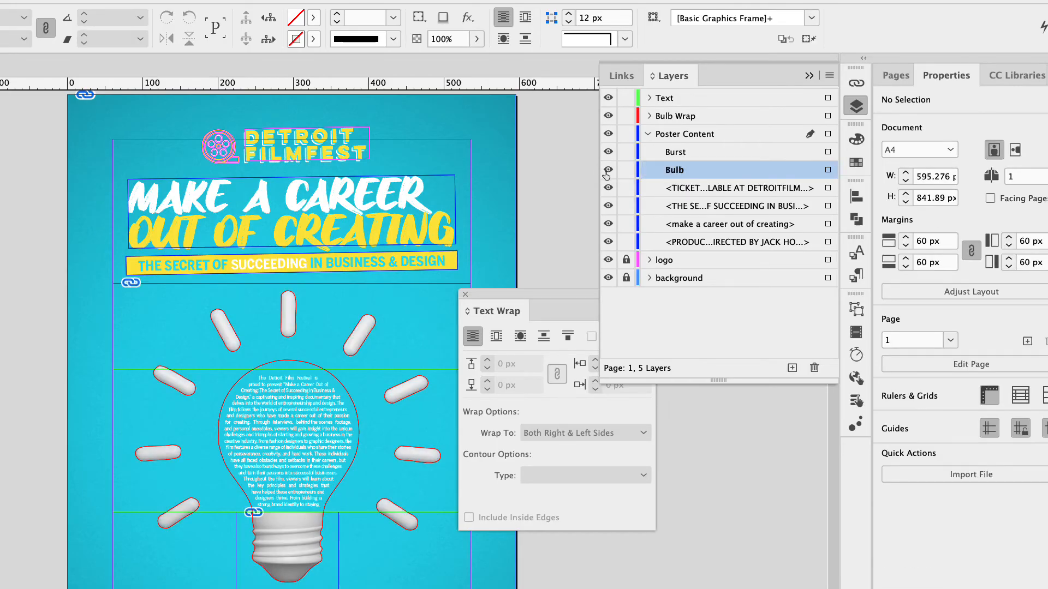
click(607, 171)
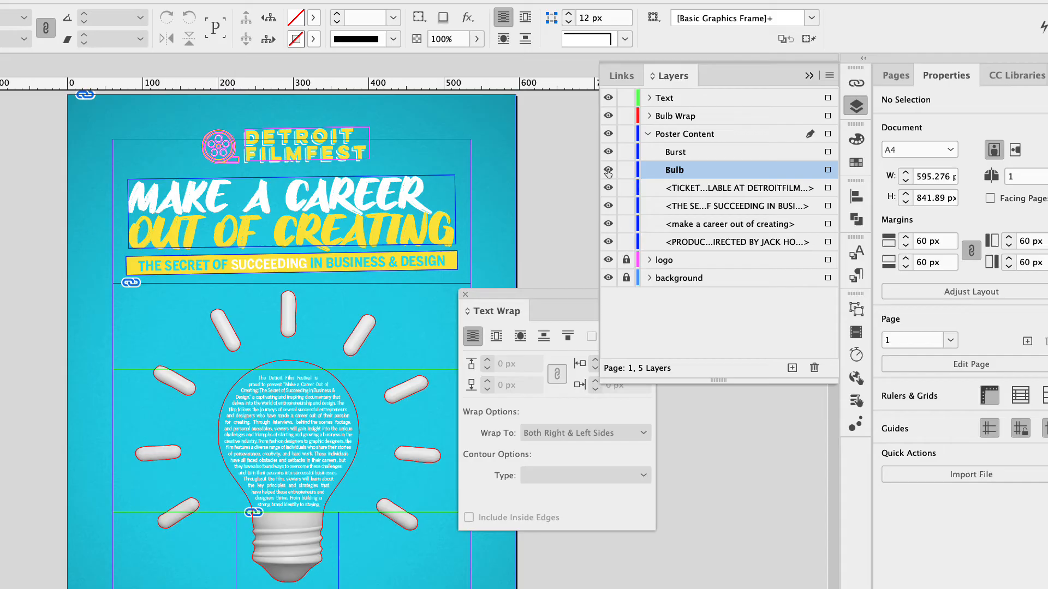
click(827, 152)
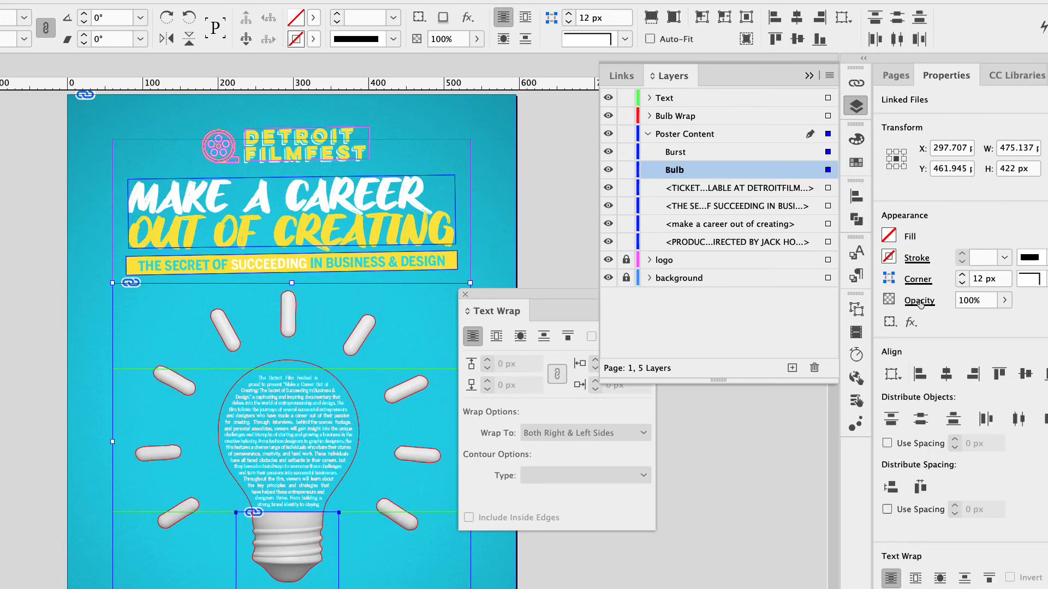
- Set the Burst and Bulb images to the Multiply blending mode, then deselect
click(976, 300)
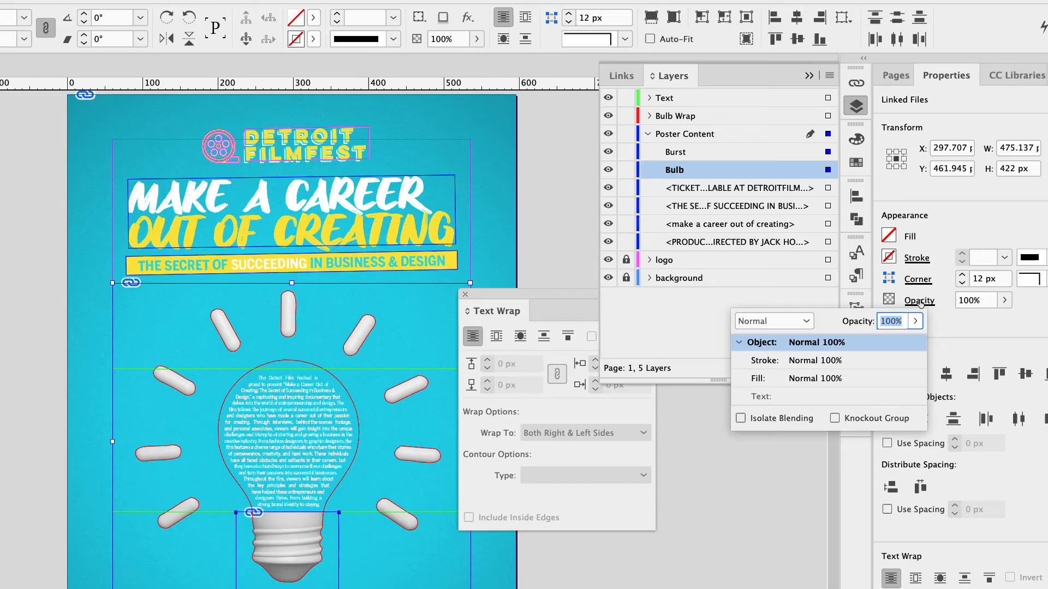
click(773, 321)
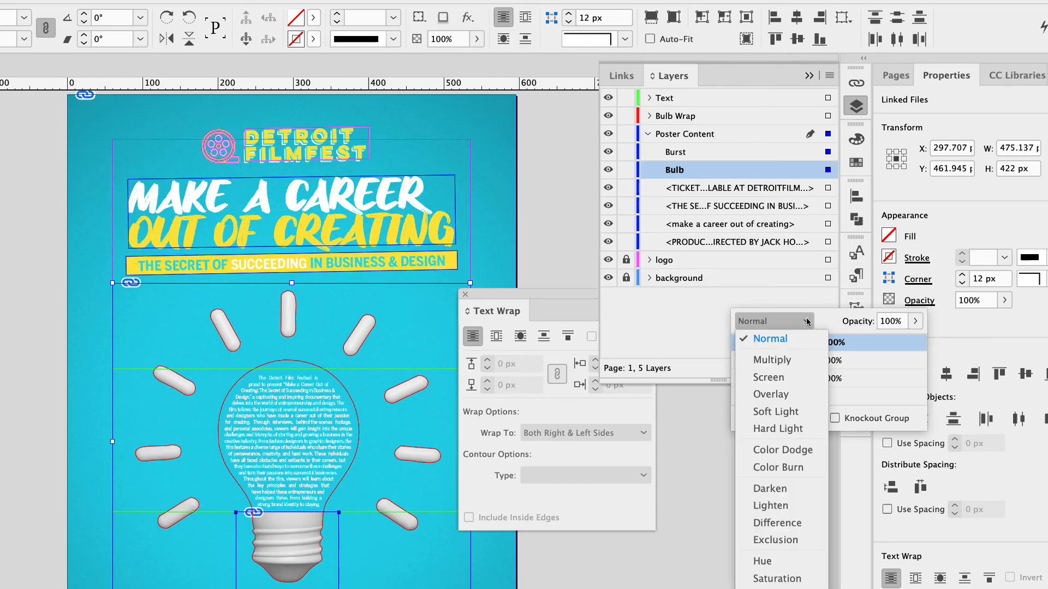
mouse_move(771, 359)
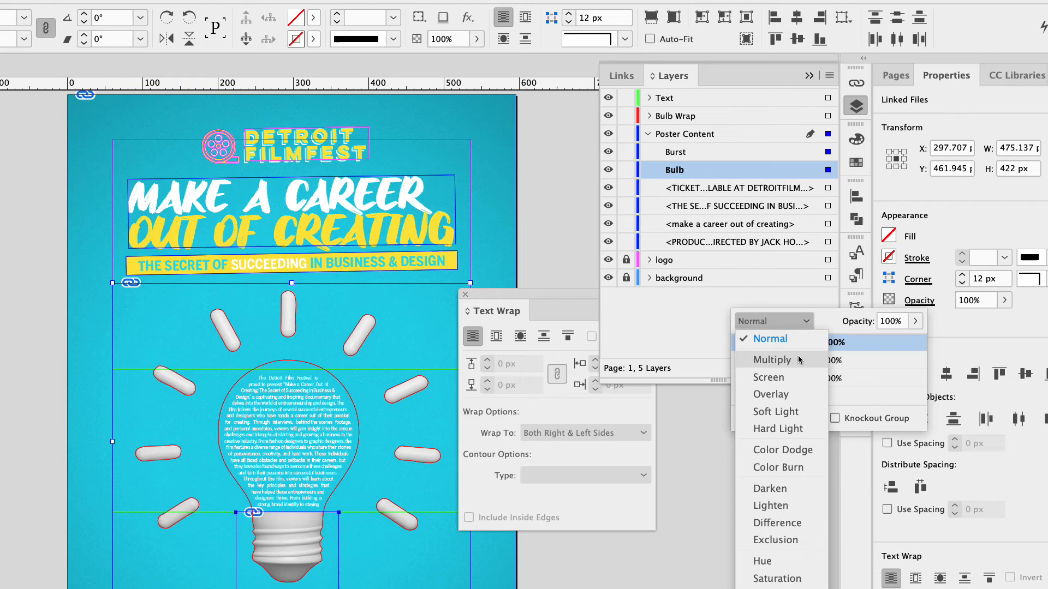
click(770, 360)
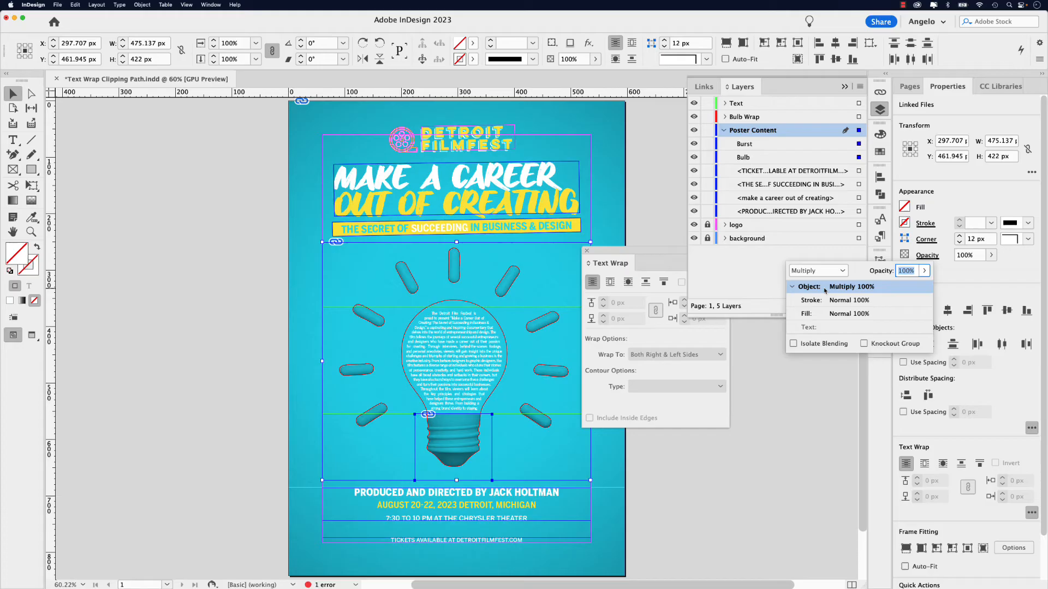
click(662, 222)
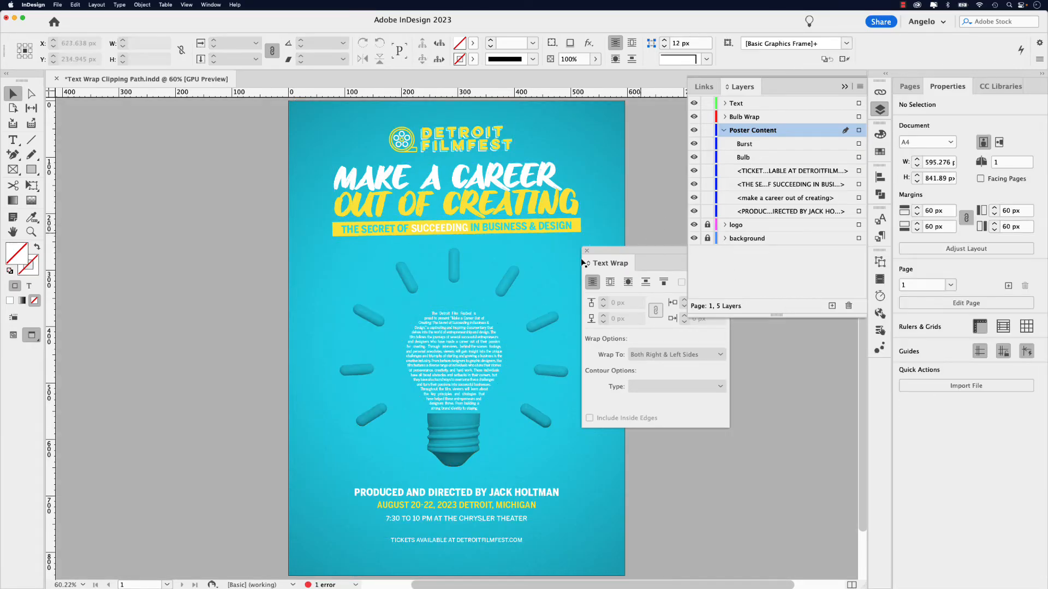
- Select the Bulb Wrap frame with both bulb images and rotate them 6.25°
click(457, 360)
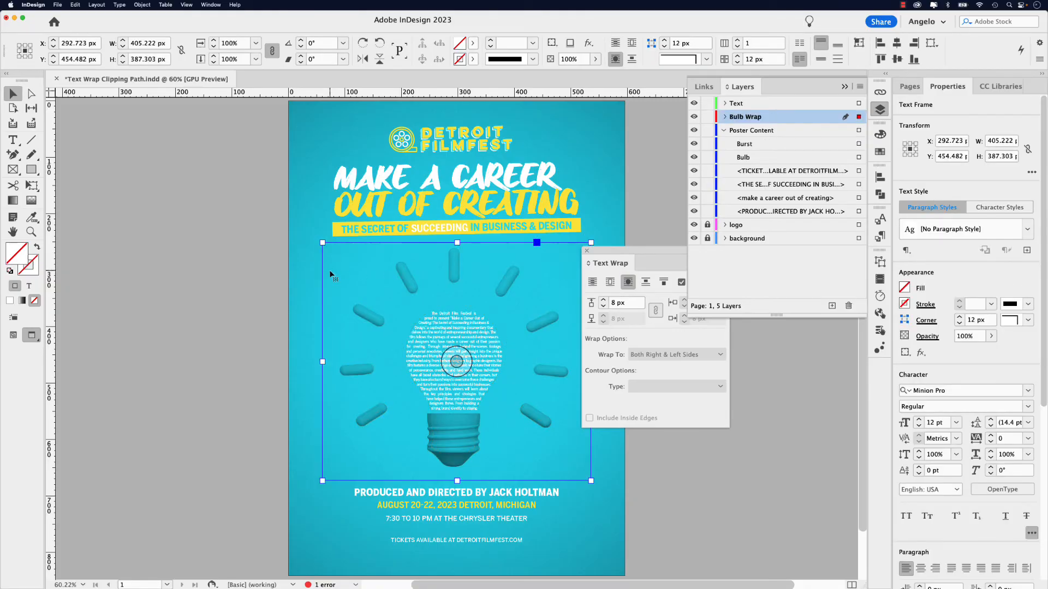
click(751, 130)
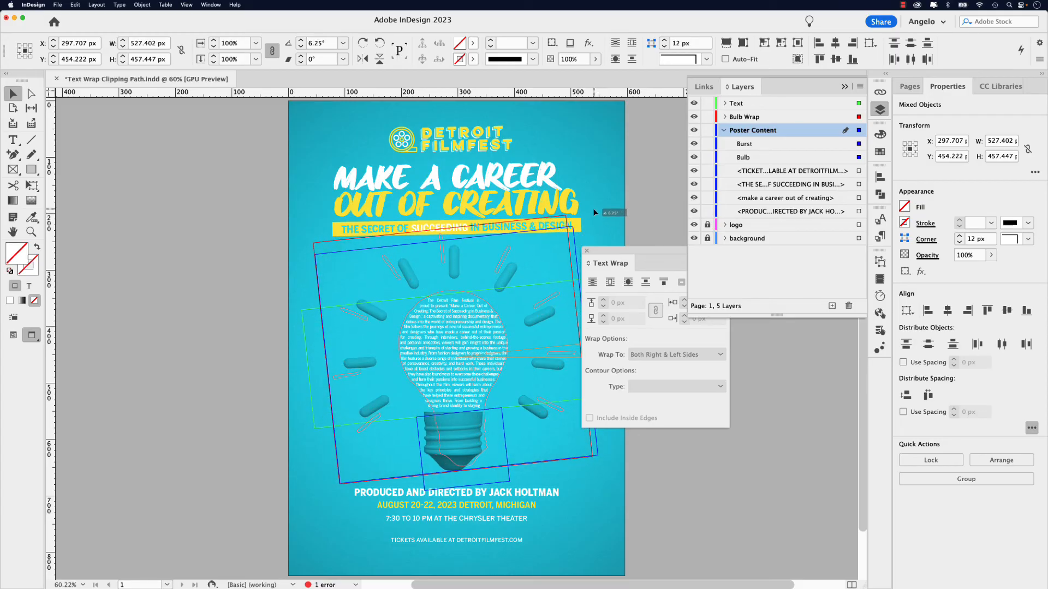
click(322, 42)
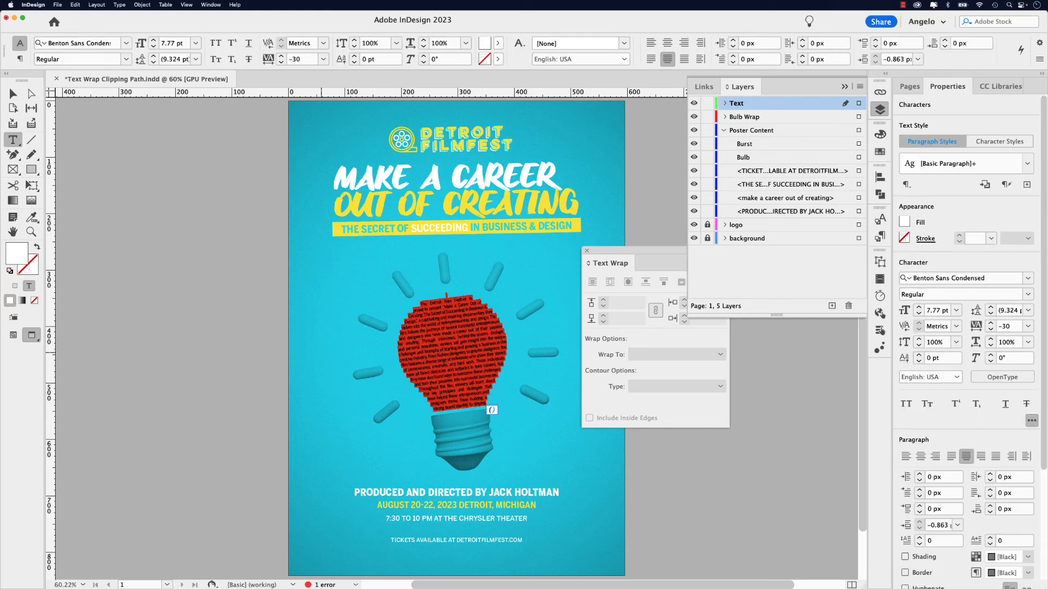
- Set the bulb body text to 7 pt and its tracking to -10
click(203, 50)
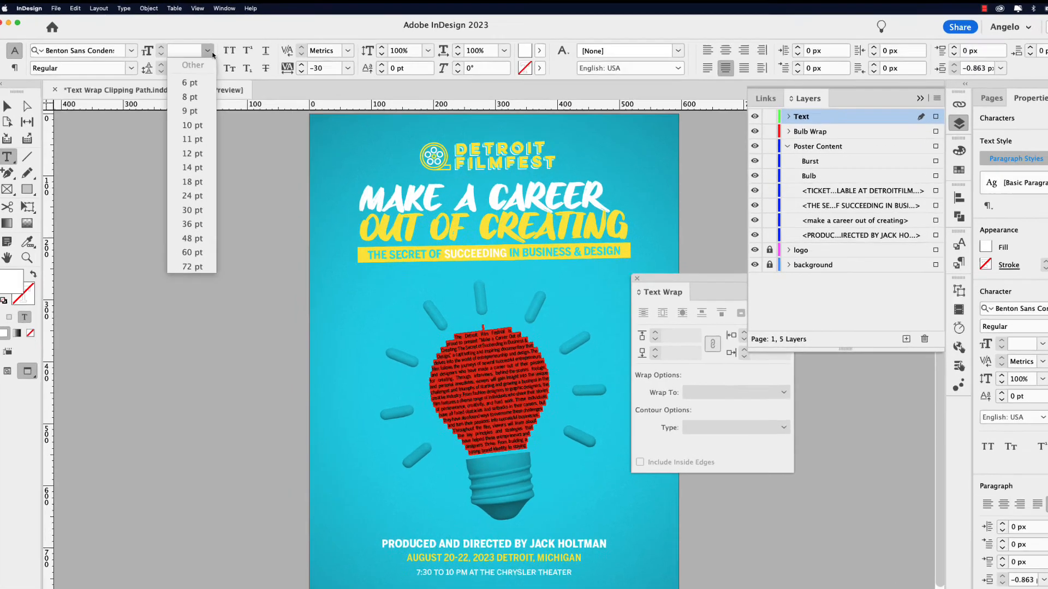
click(189, 97)
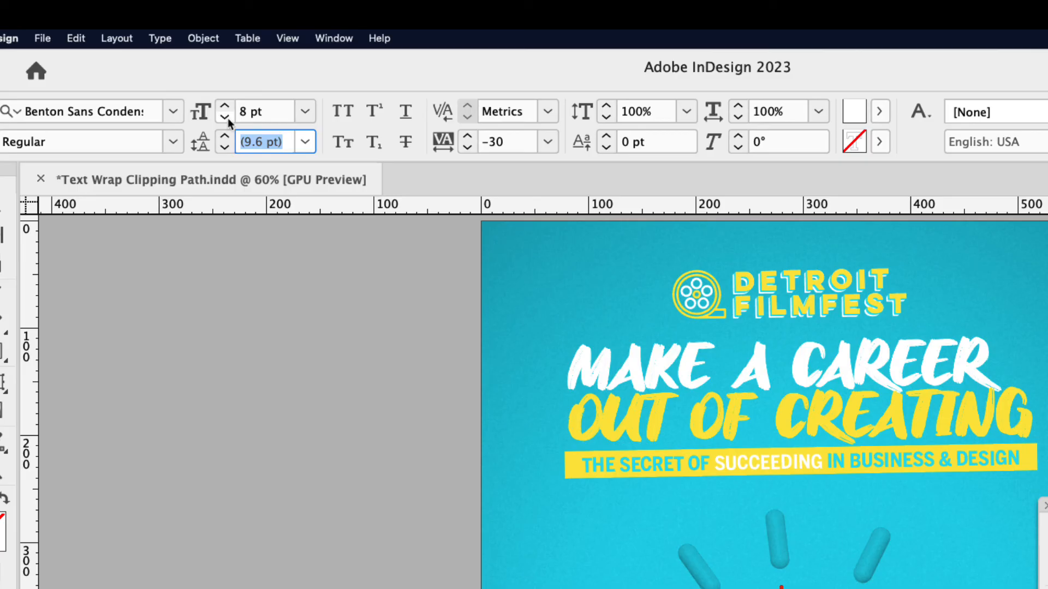
click(224, 116)
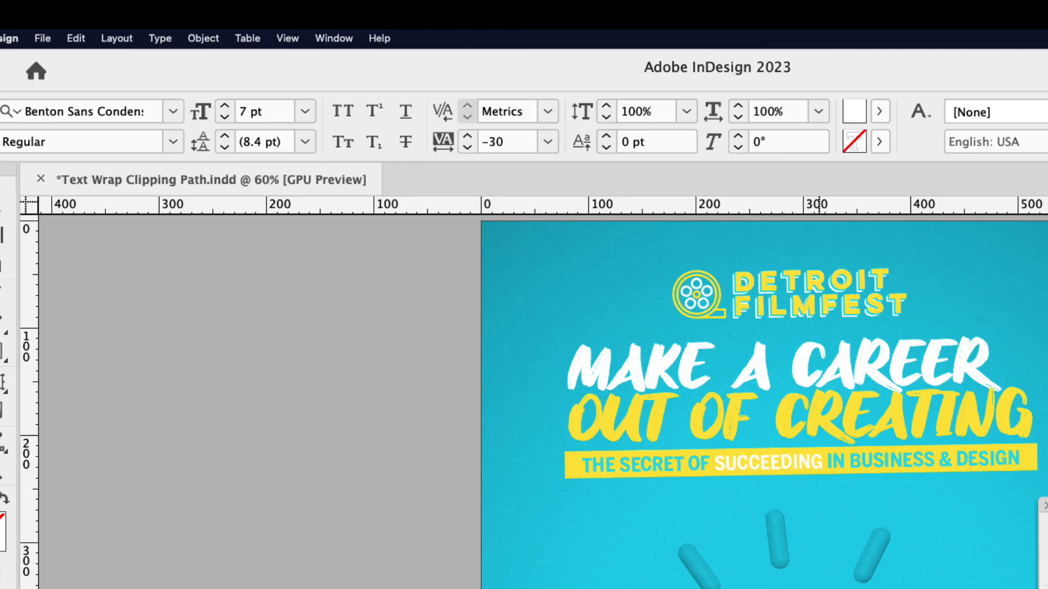
mouse_move(591, 432)
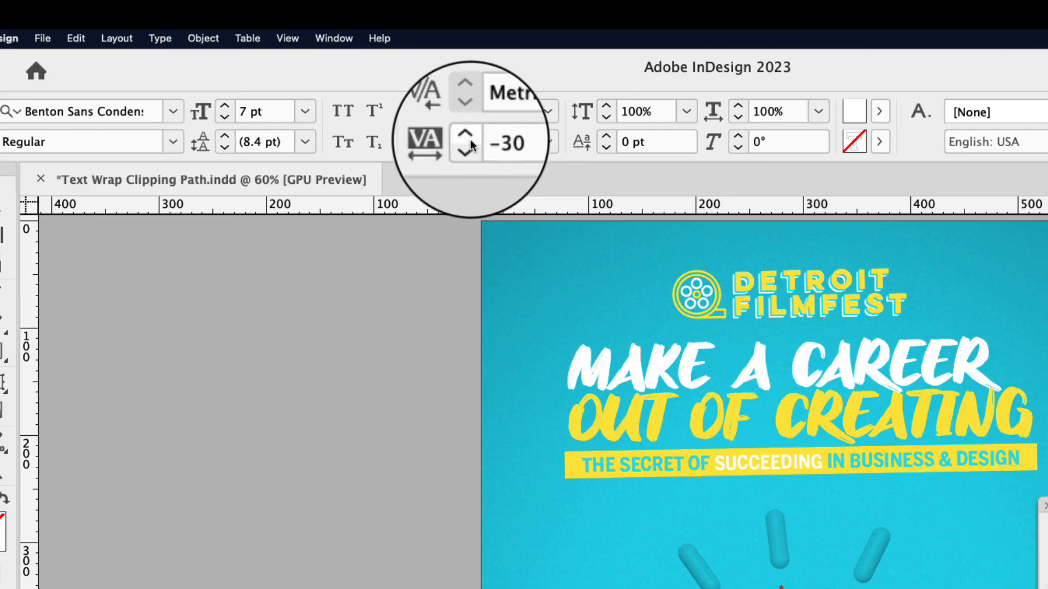
click(465, 136)
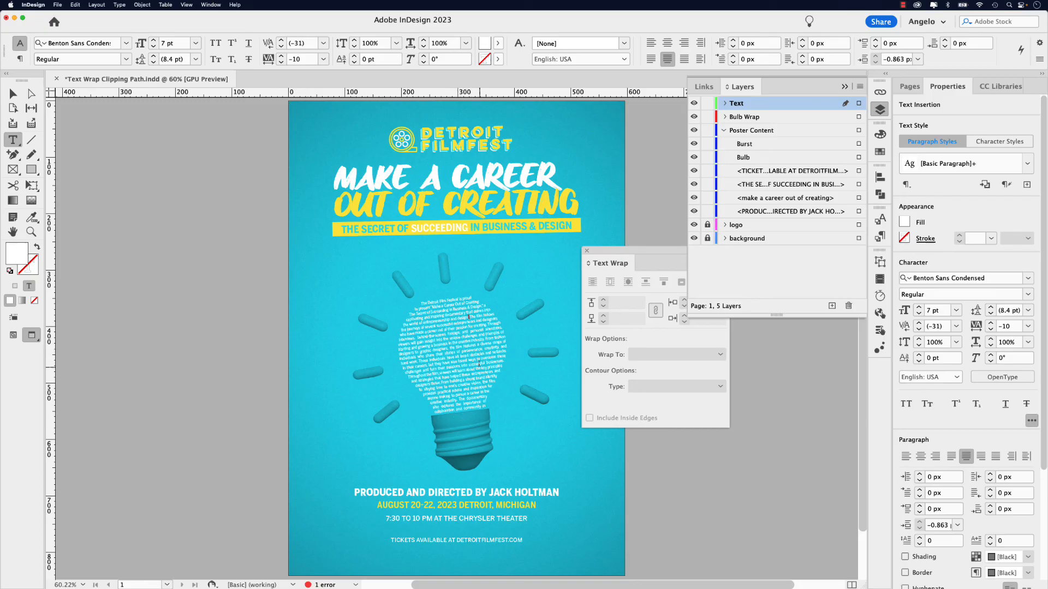
mouse_move(504, 319)
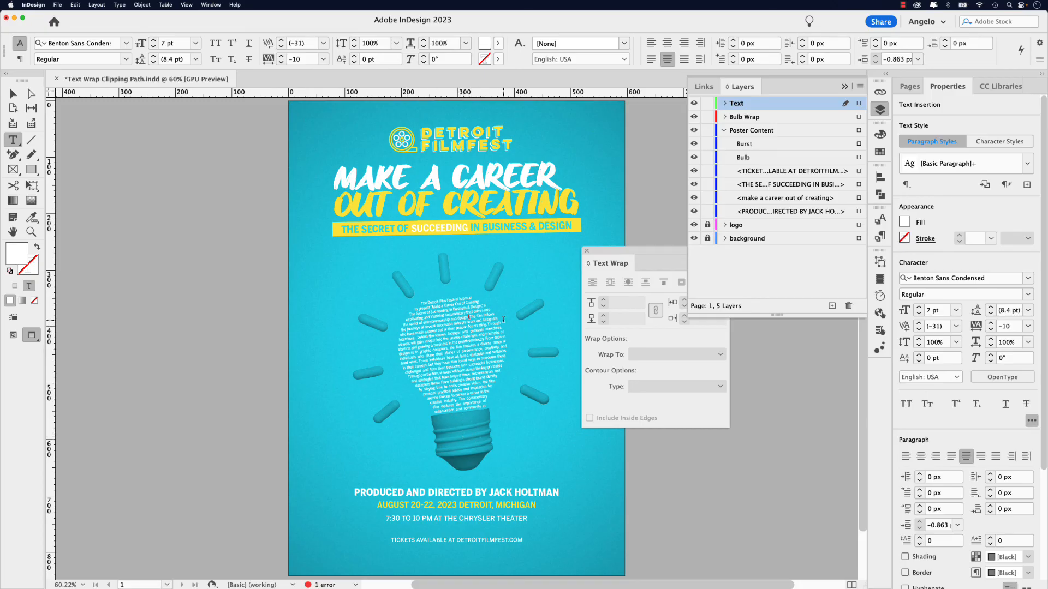